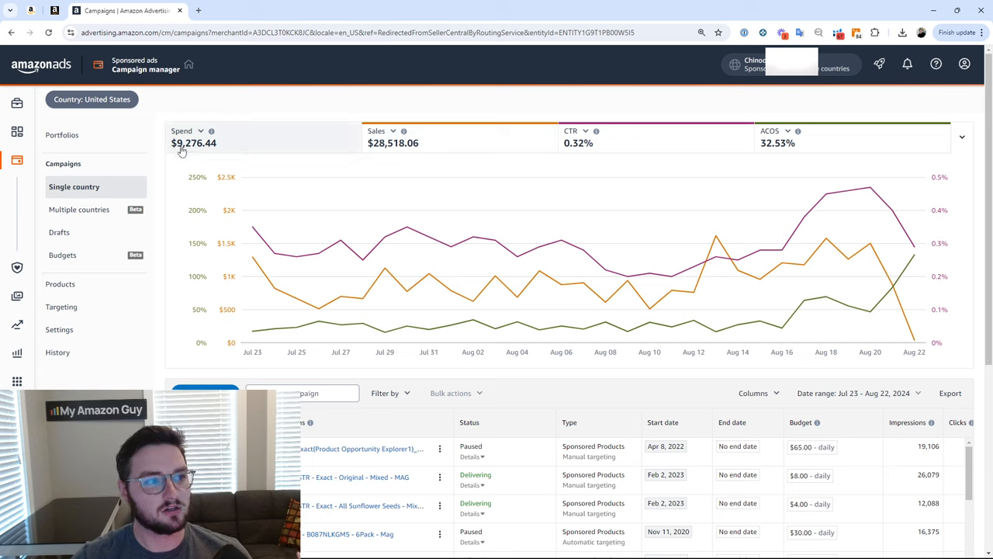
mouse_move(183, 152)
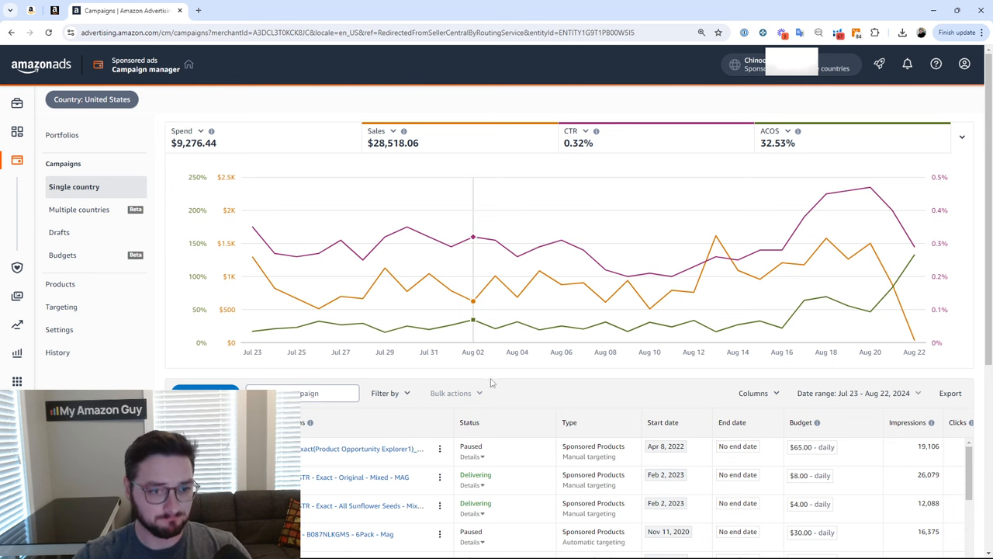
Filter the campaign list by Active status set to Enabled.
scroll(down, 3)
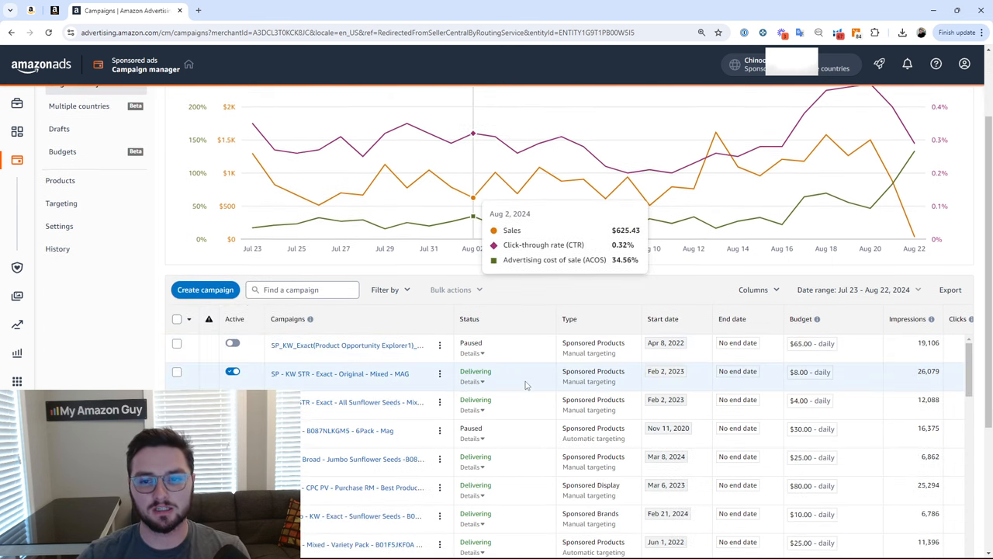
scroll(down, 3)
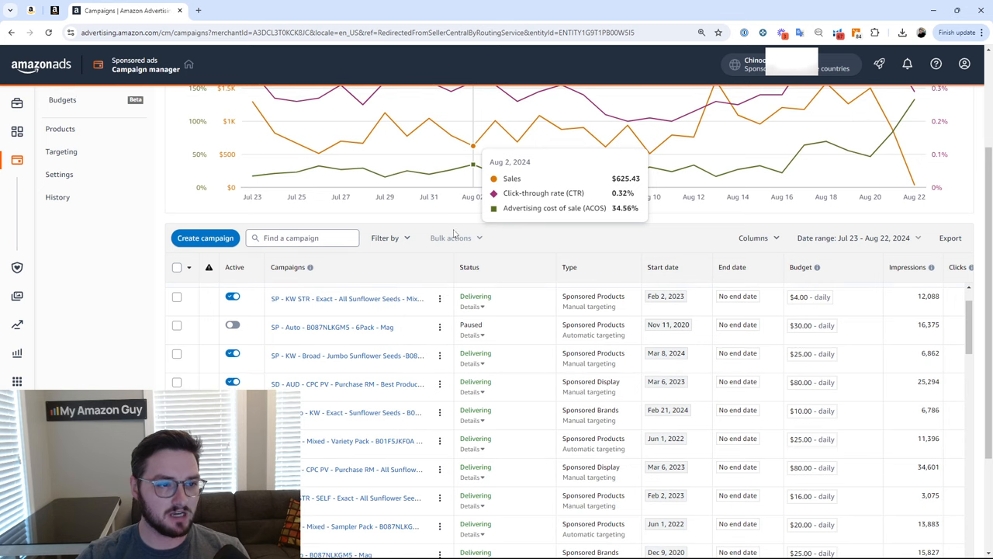
click(387, 237)
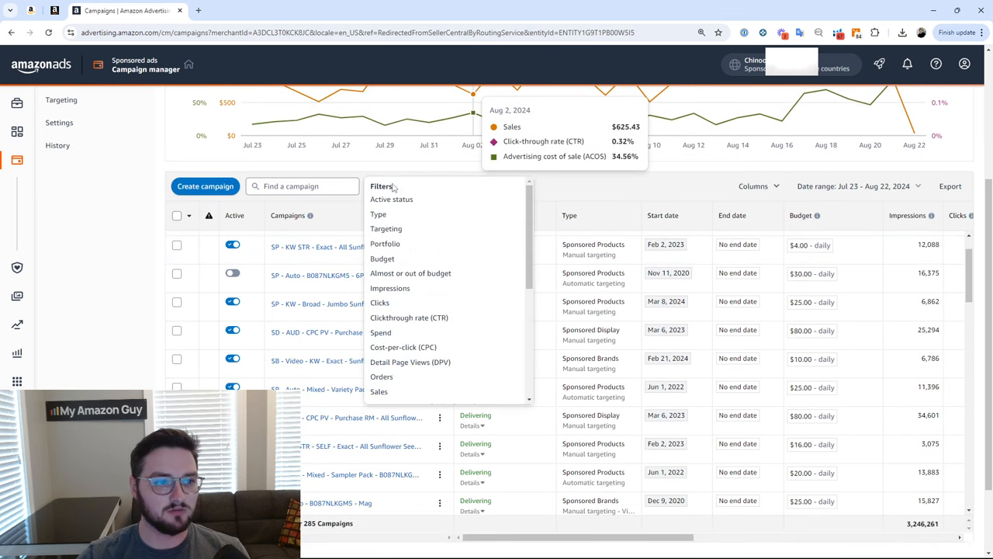
click(391, 199)
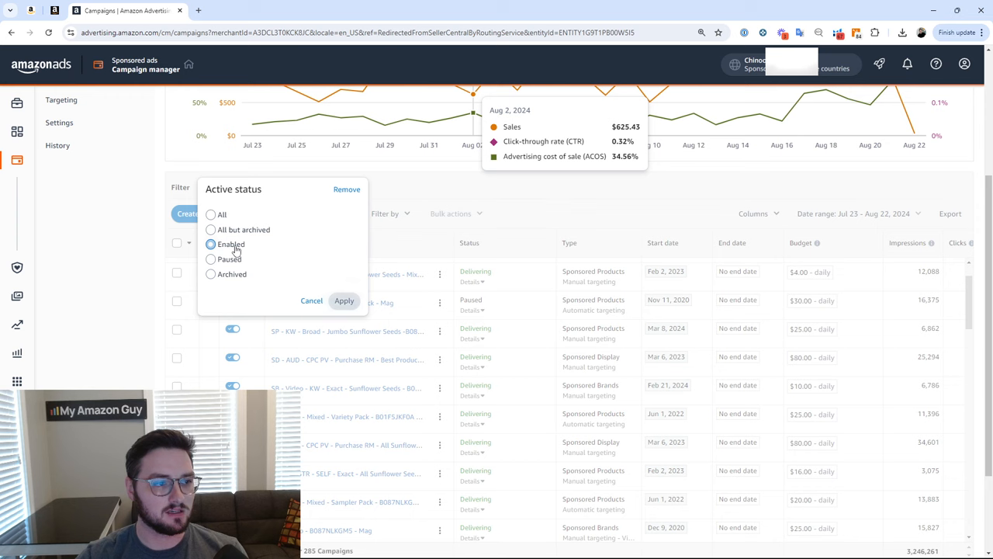
click(344, 301)
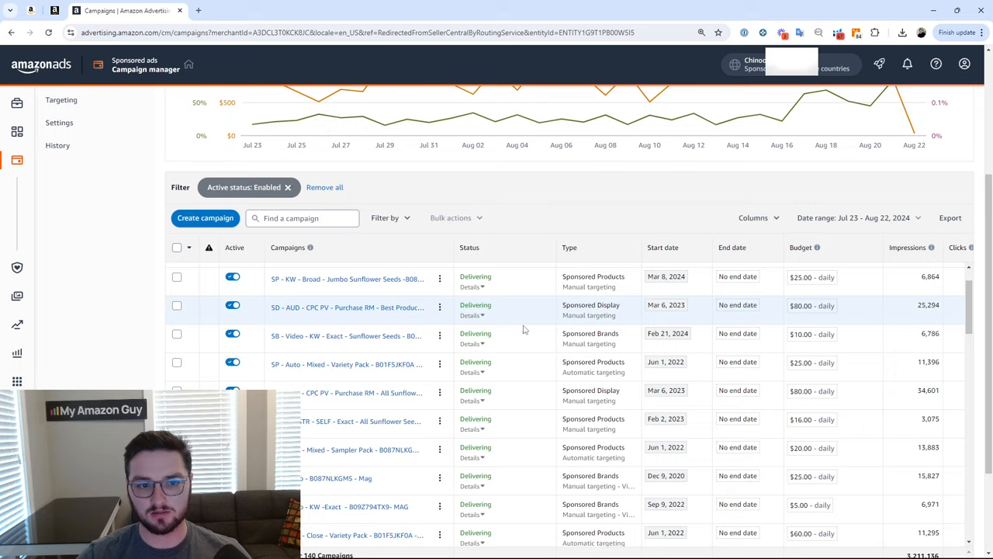
Add the Almost or out of budget filter on top of enabled status.
scroll(up, 3)
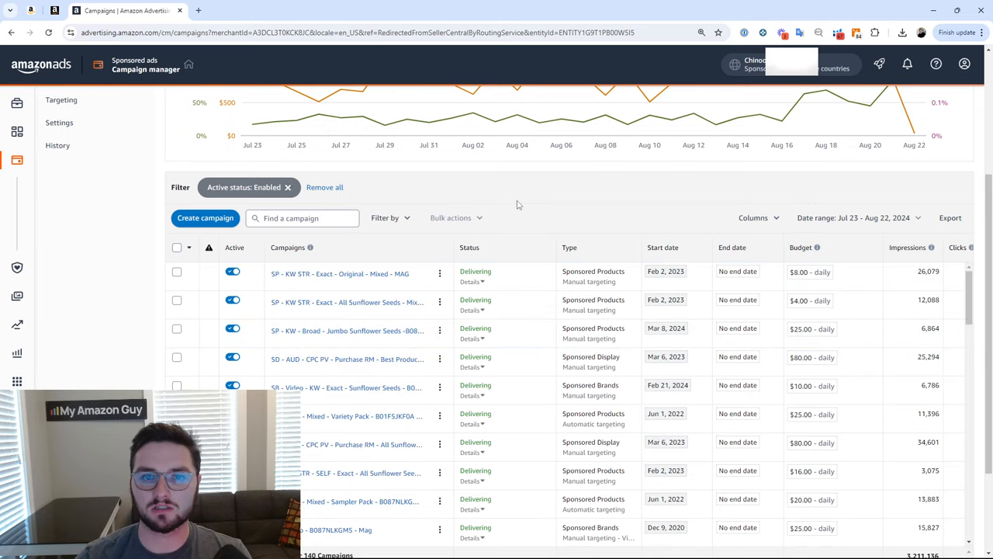
click(391, 217)
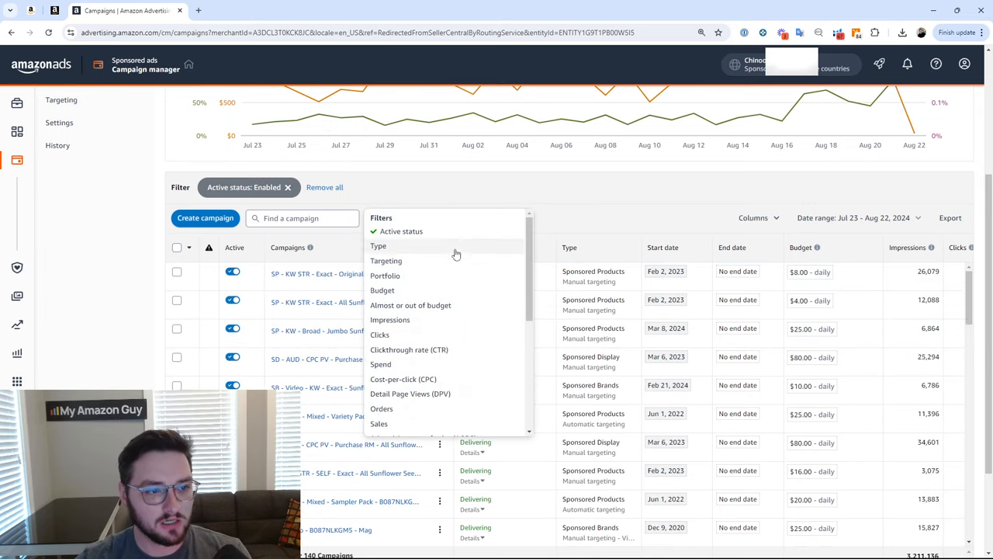
mouse_move(409, 304)
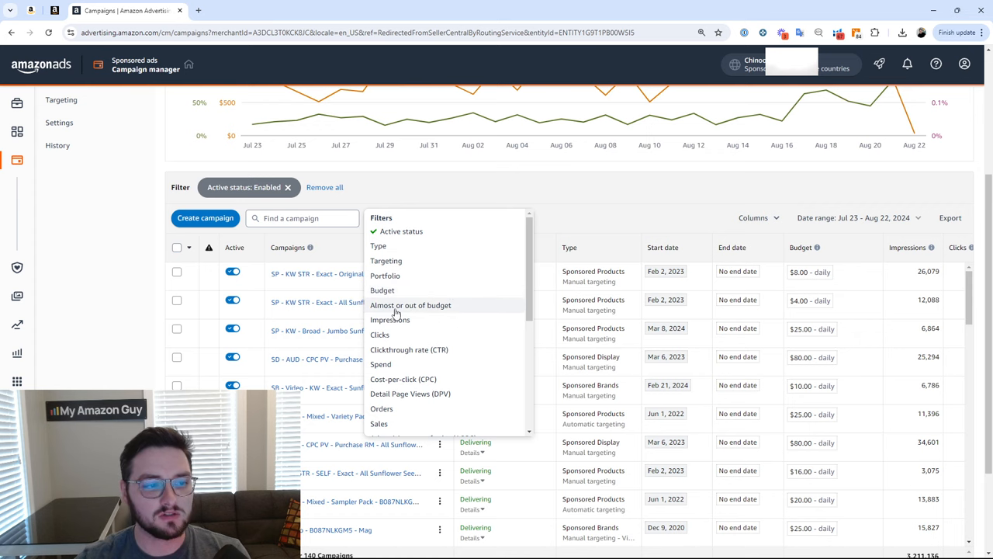
click(410, 304)
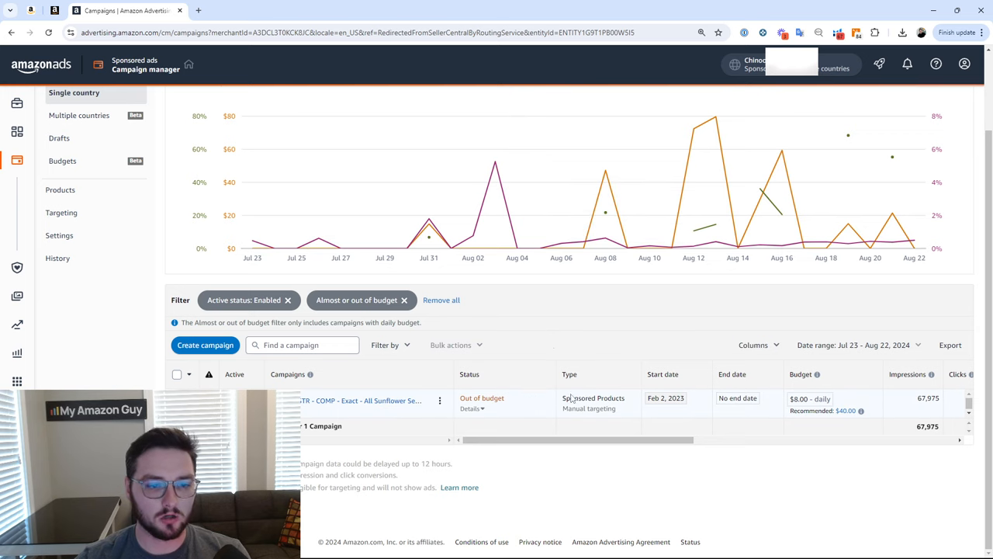
mouse_move(535, 404)
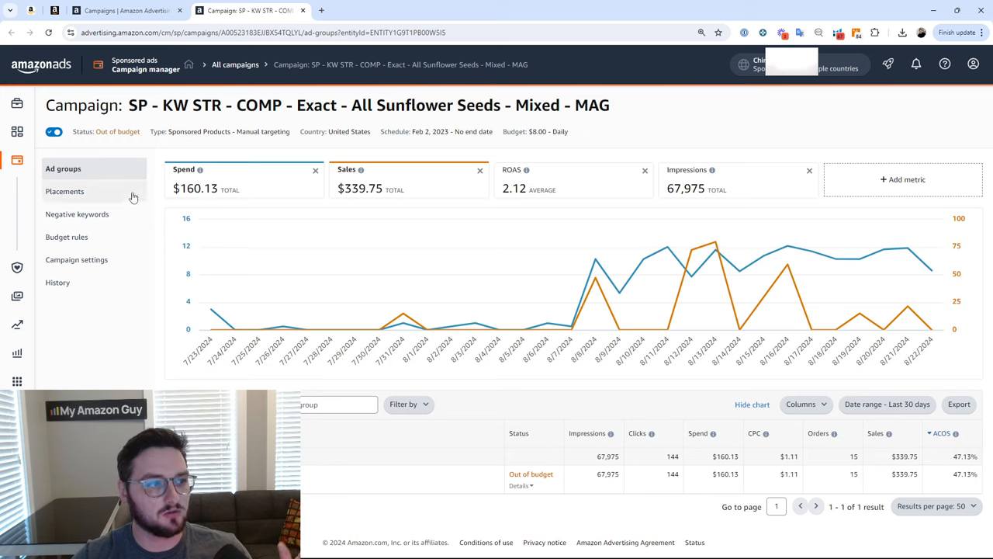
mouse_move(128, 200)
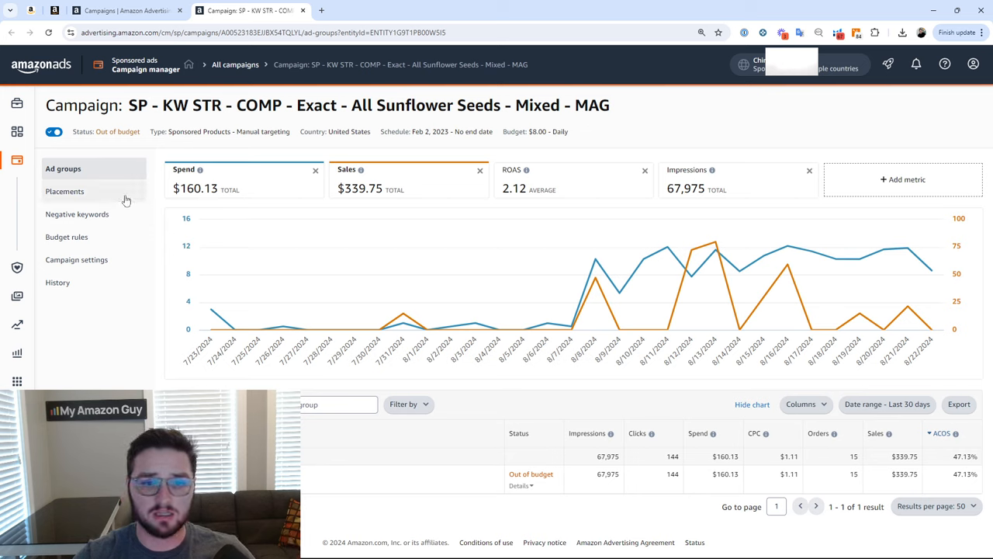
Review the campaign's Placements results, then return to its Ad groups.
click(65, 191)
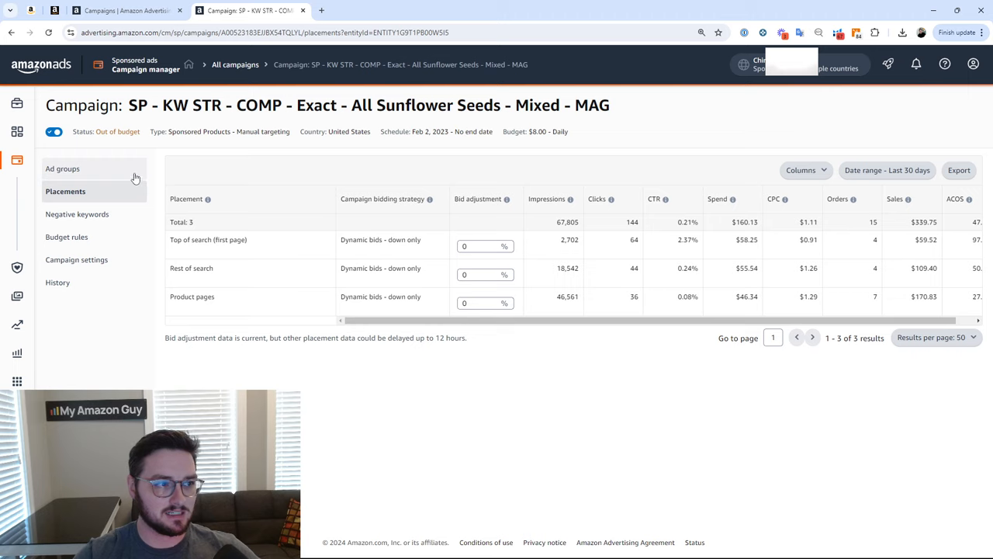
click(62, 167)
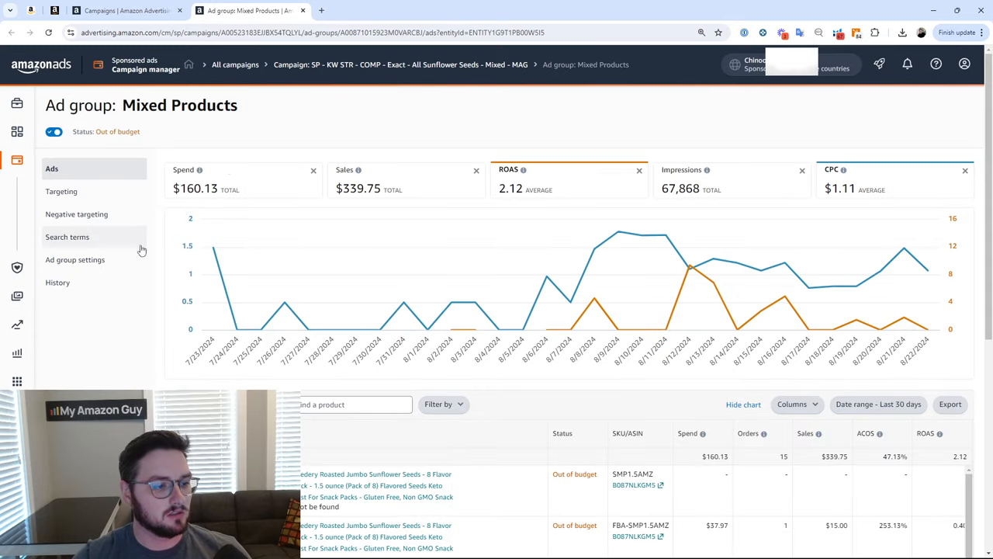
Review the ad group's targeted keywords, then go back to the filtered campaign list.
click(62, 191)
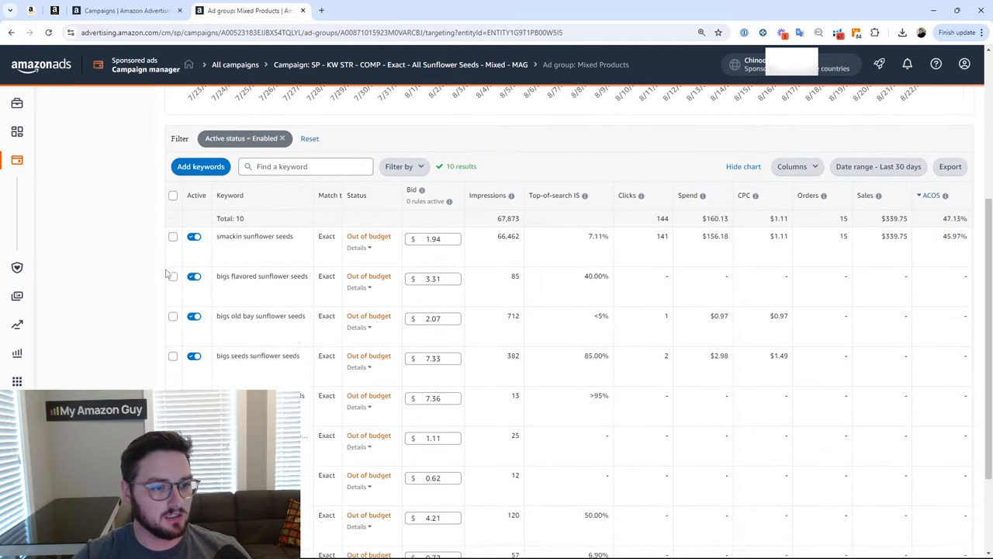
scroll(down, 3)
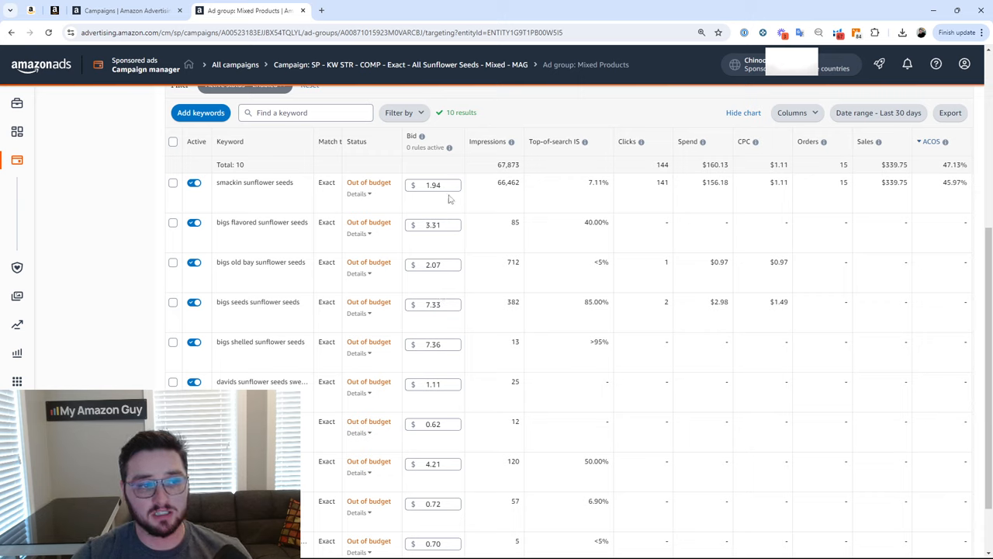
mouse_move(450, 396)
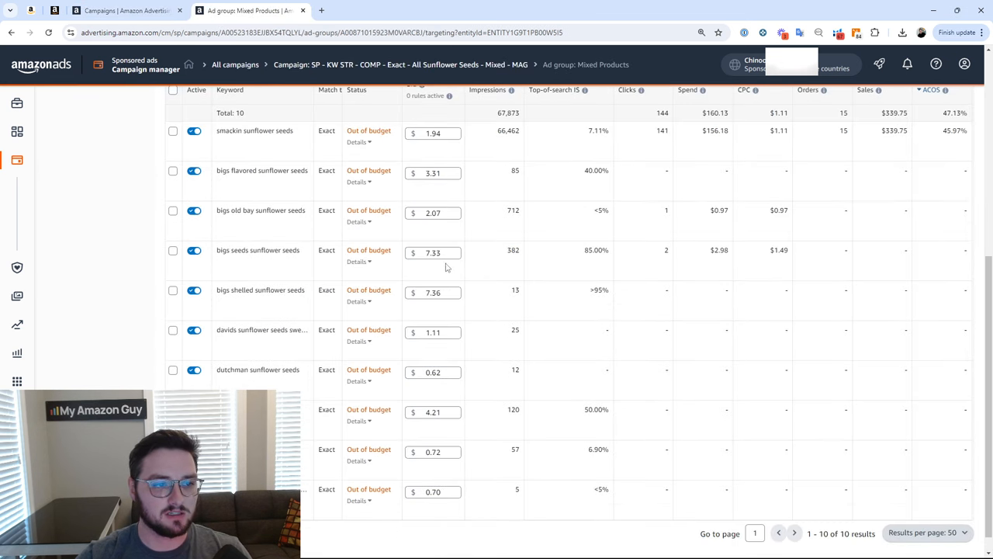
click(431, 251)
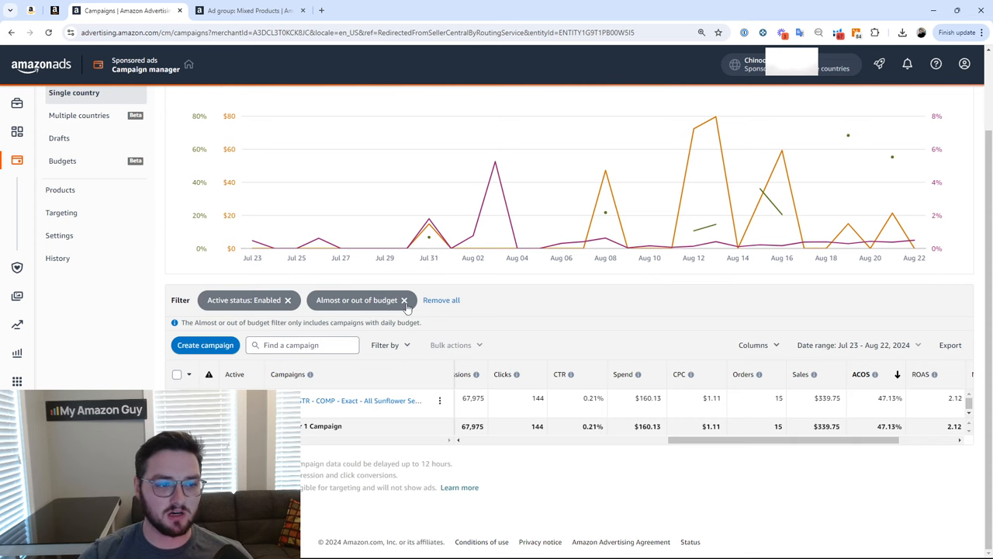
Drop the budget filter and add an ACOS greater than 30 filter.
click(403, 300)
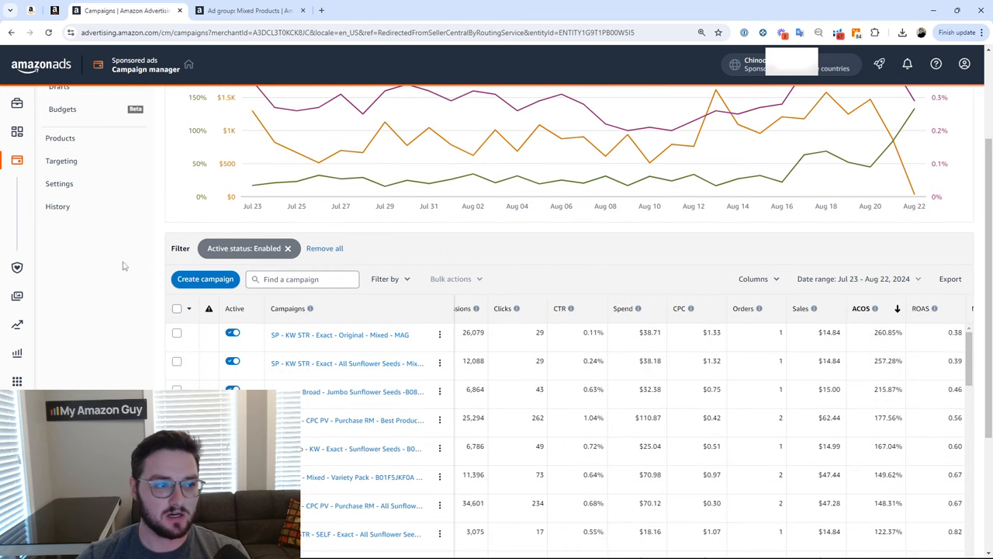
click(392, 280)
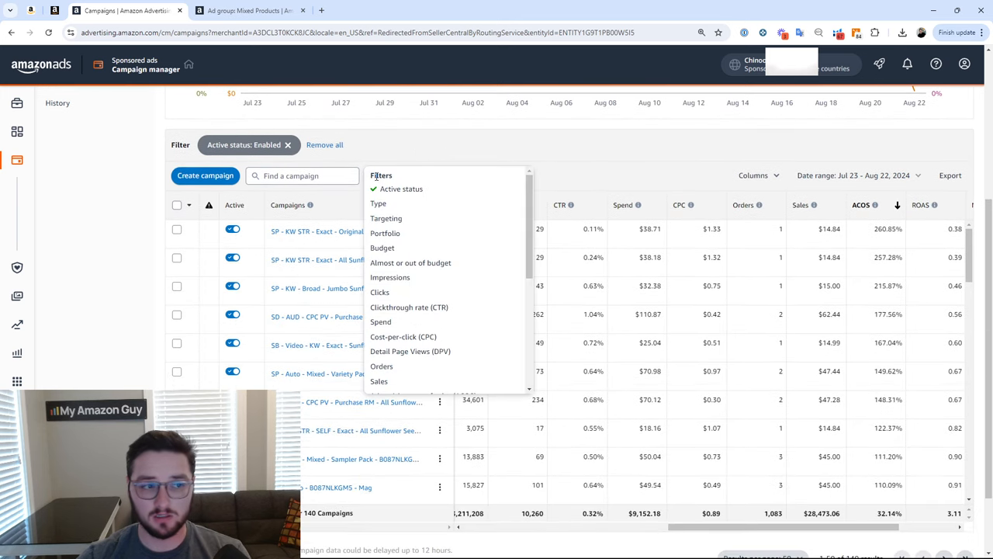
scroll(down, 3)
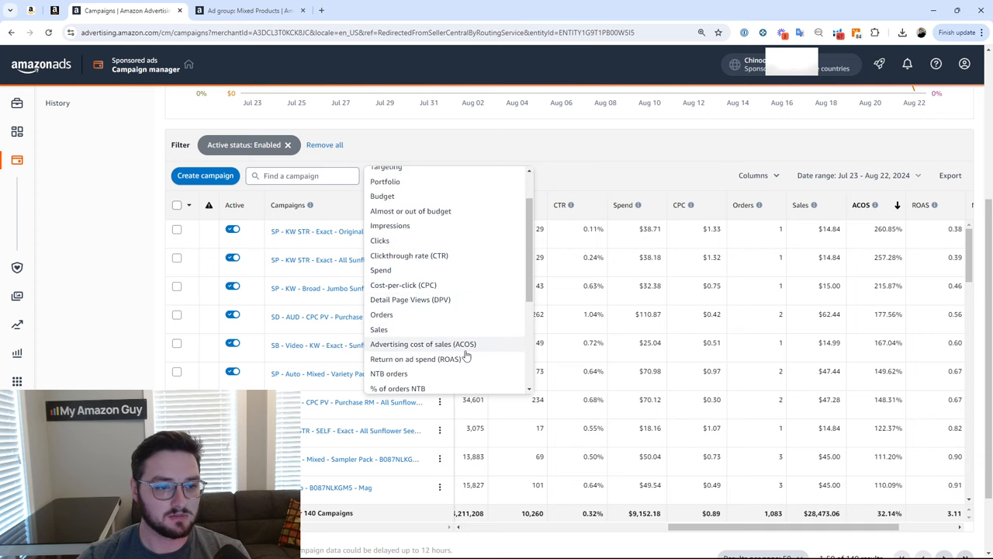
click(422, 344)
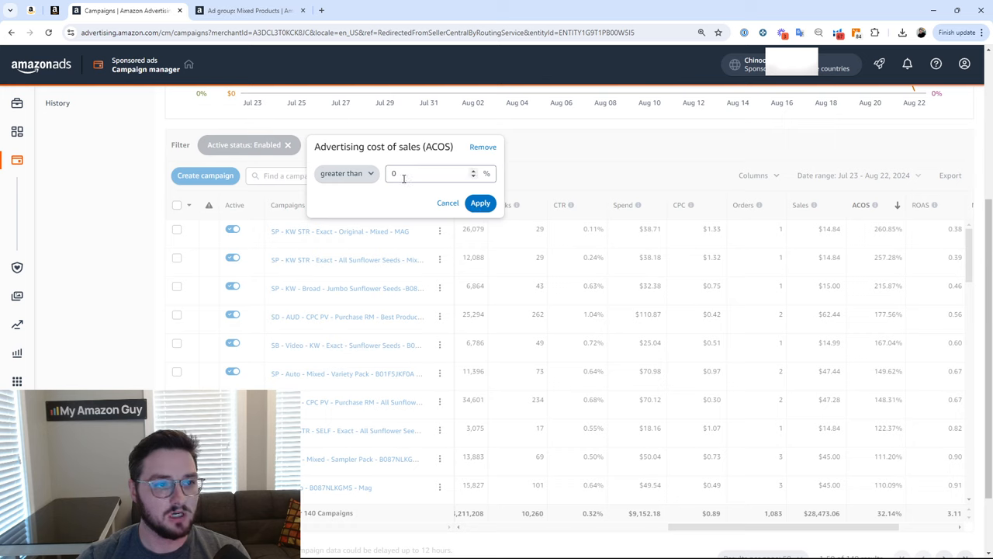
text(30)
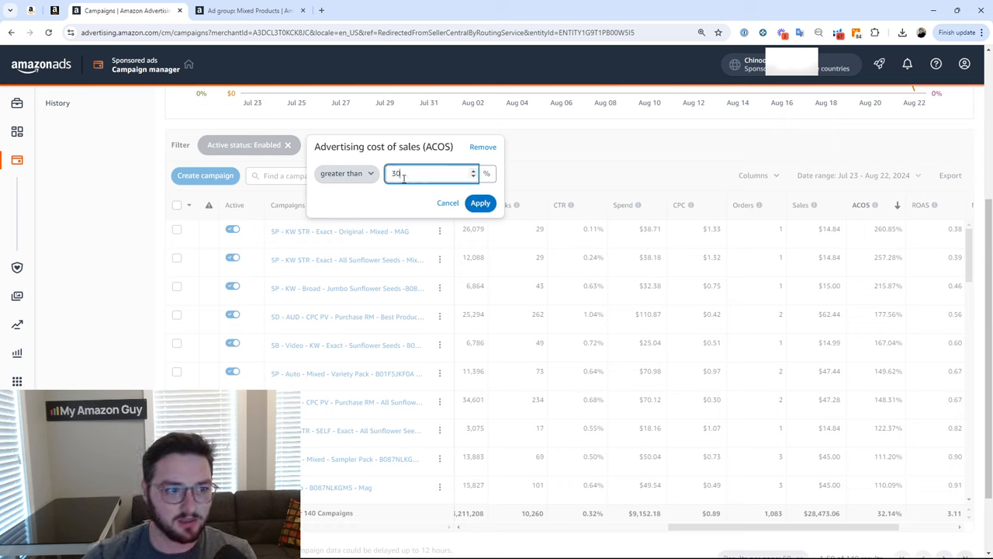
click(480, 202)
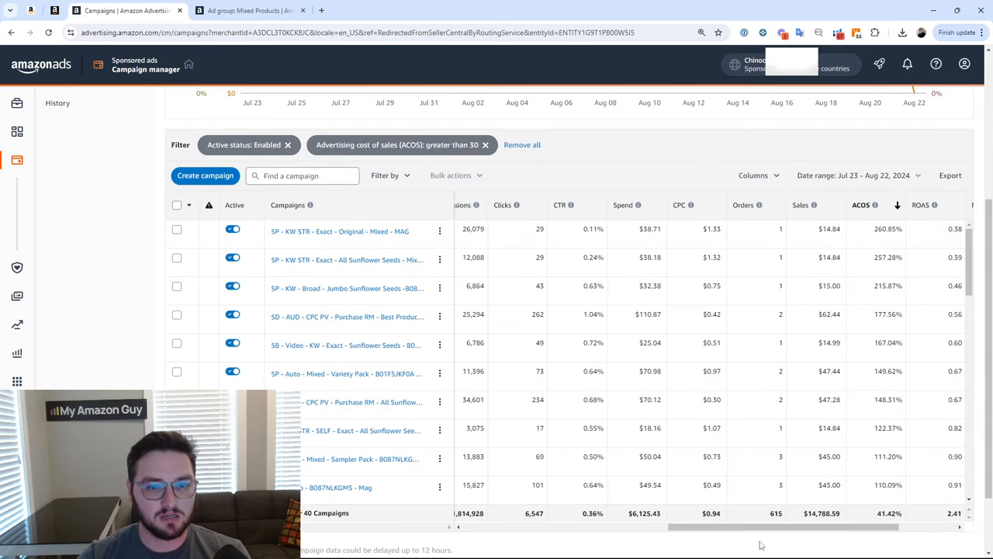
Scroll across and down the campaign list to review the ACOS-filtered results.
scroll(right, 3)
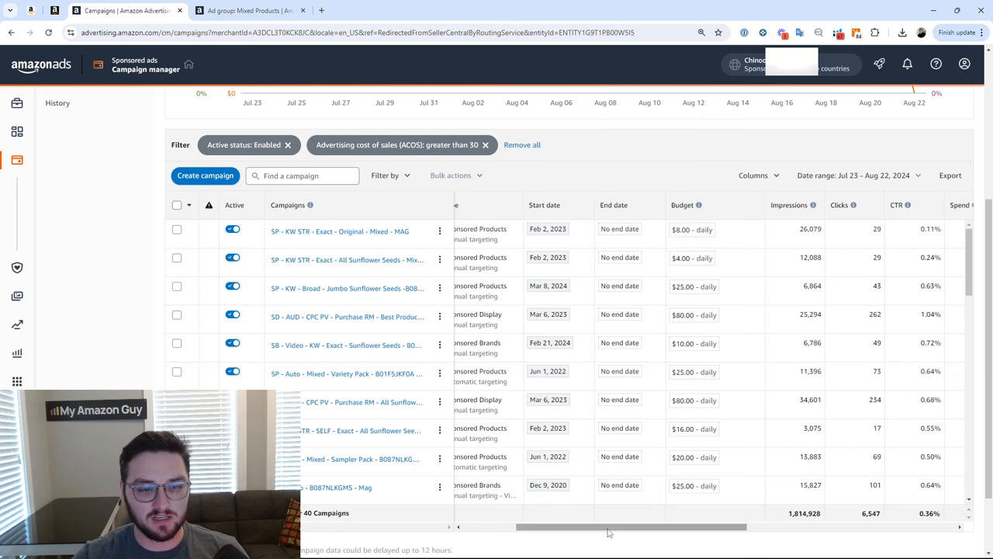
scroll(right, 3)
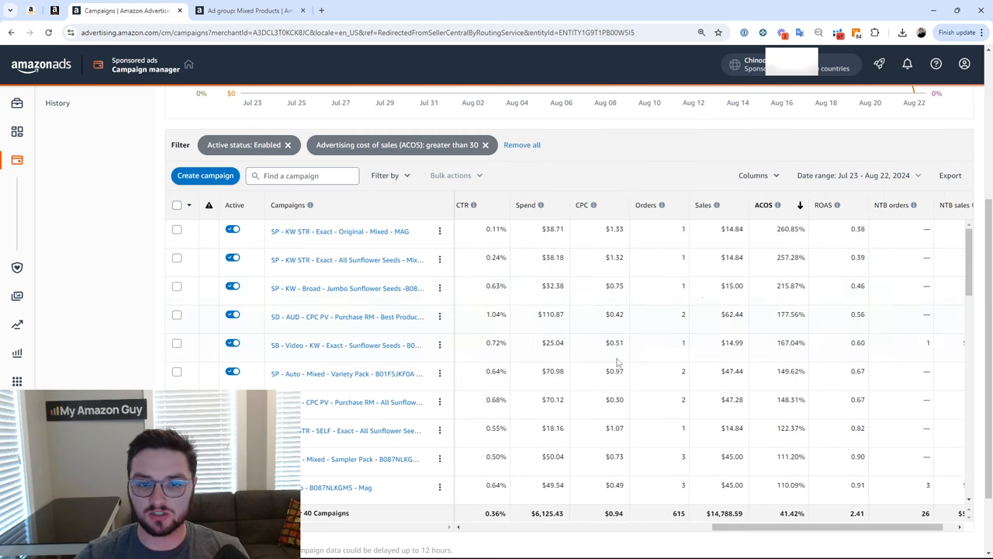
scroll(down, 3)
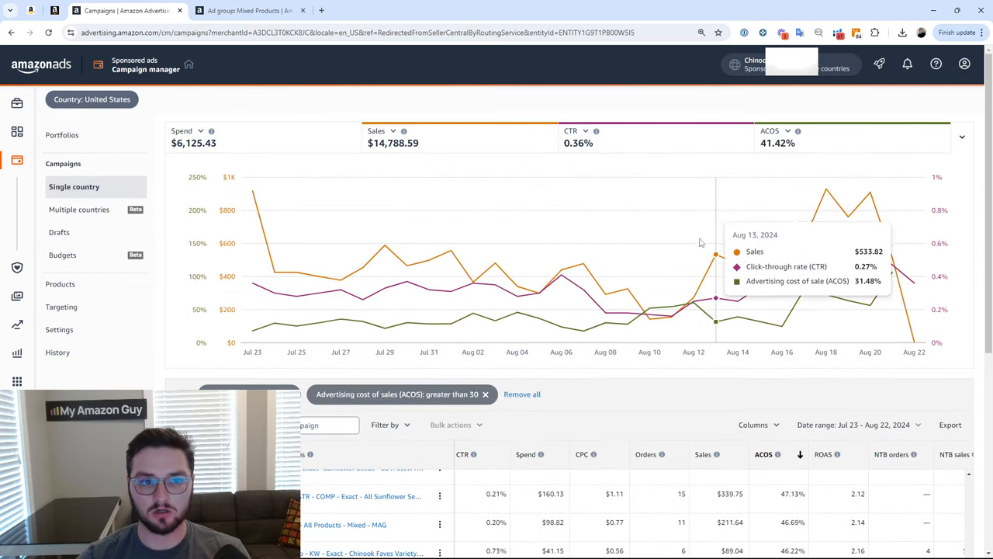
scroll(down, 3)
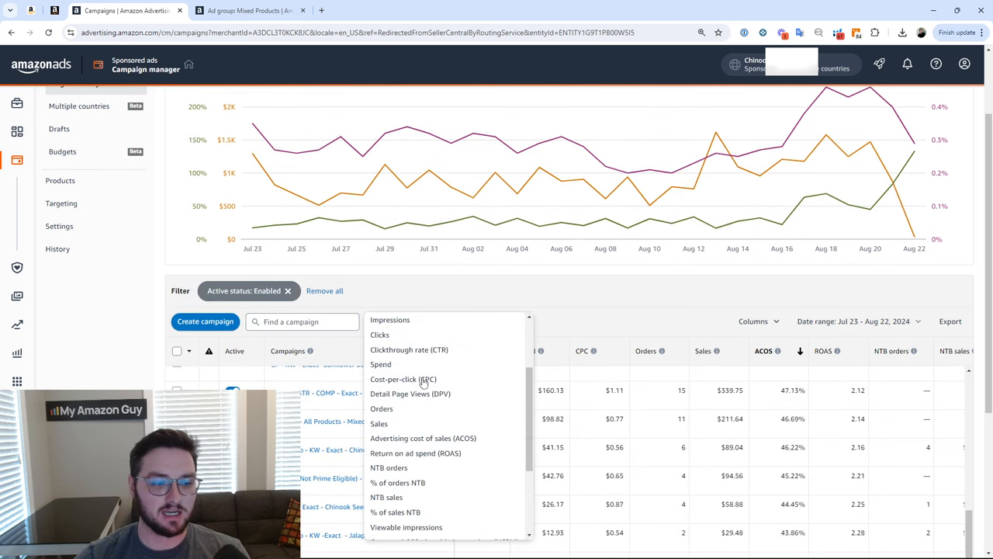
Add an ACOS greater than 50 filter to the enabled campaigns.
click(423, 438)
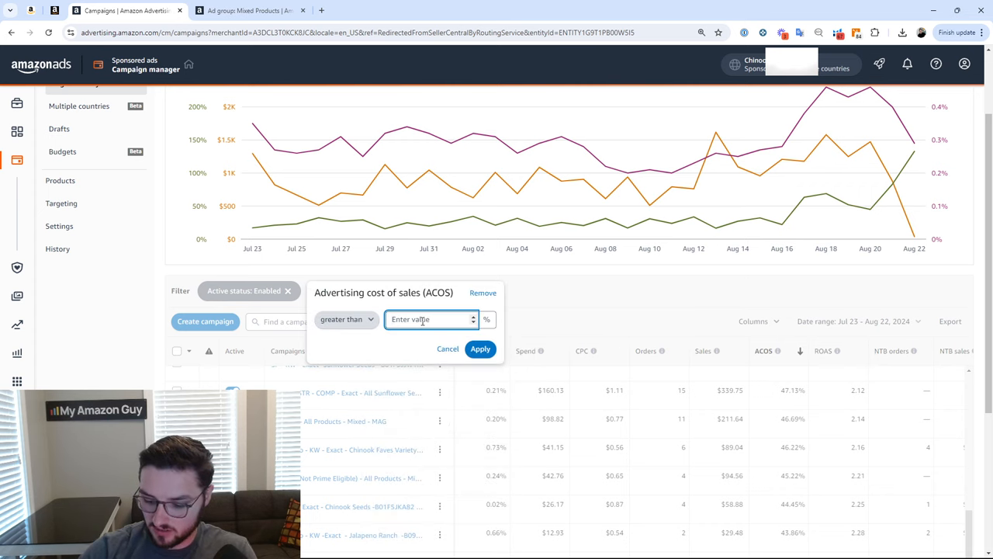
click(481, 348)
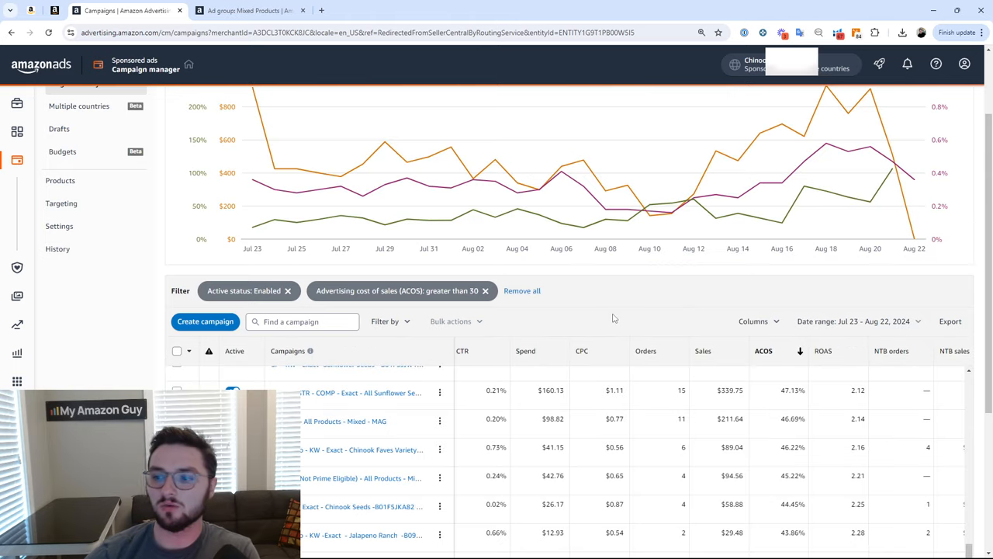
scroll(down, 3)
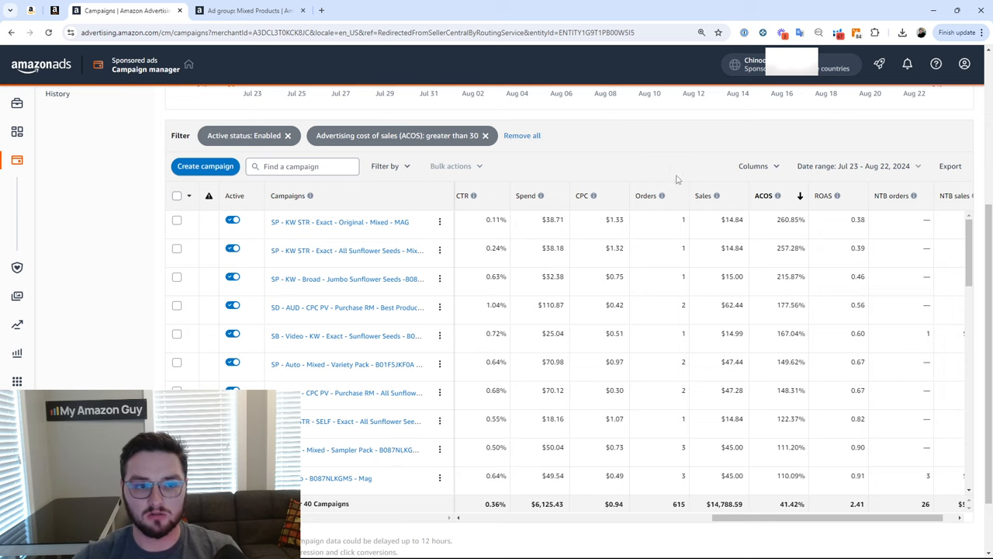
Sort the filtered campaigns by Orders, highest first.
click(648, 196)
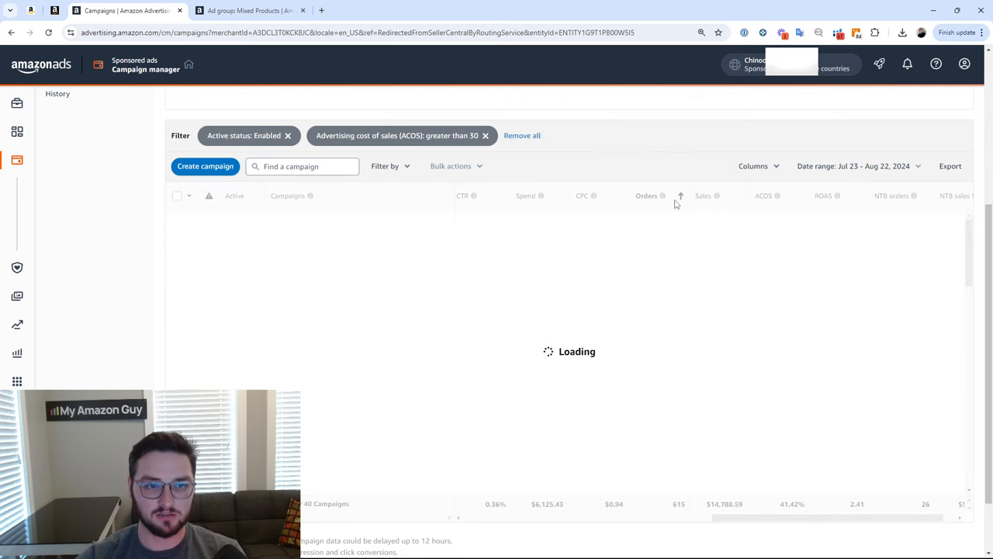
click(647, 196)
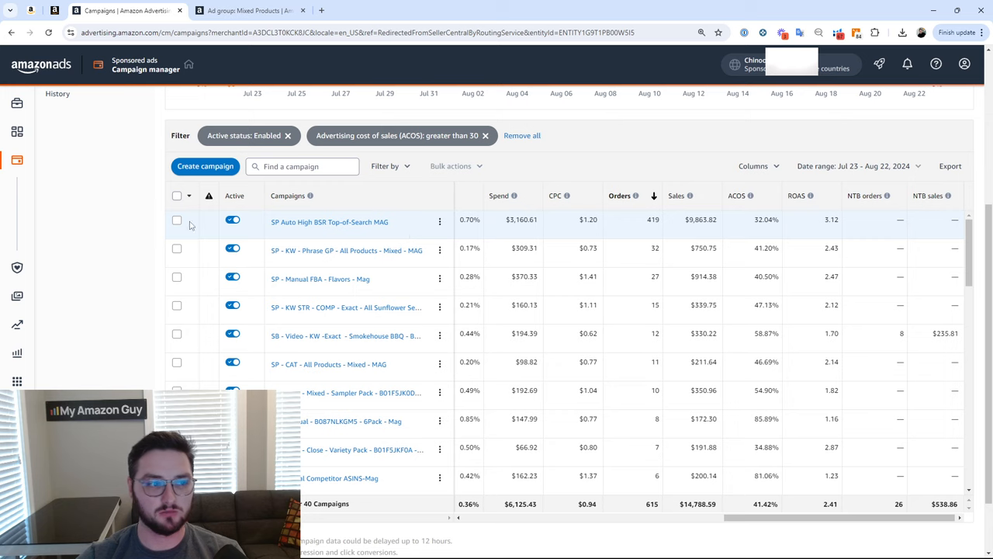
mouse_move(641, 233)
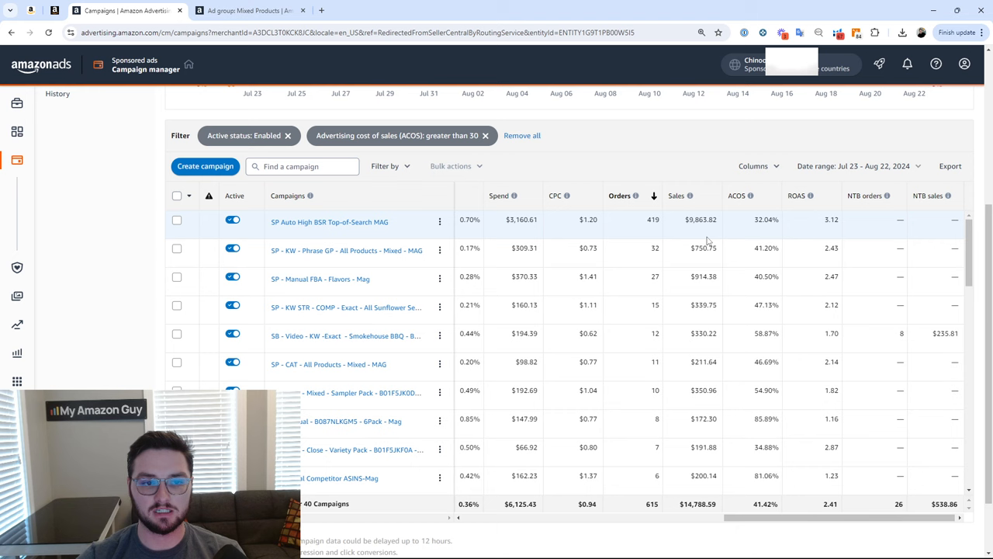
mouse_move(500, 239)
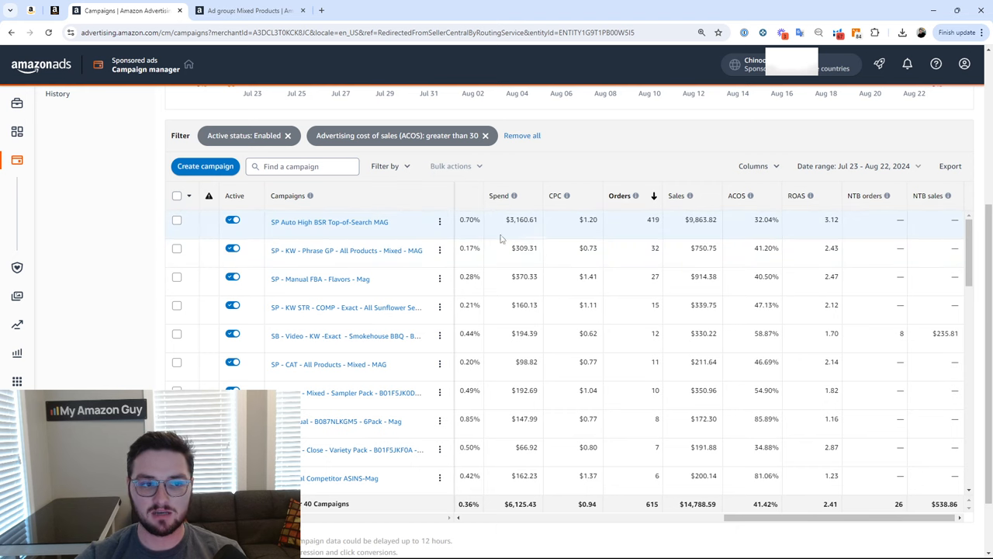
scroll(right, 3)
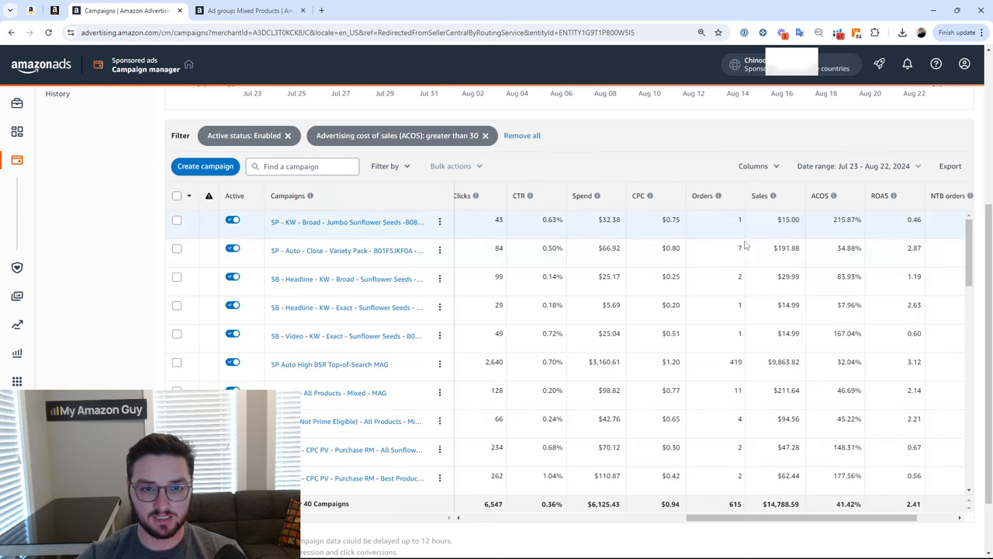
scroll(right, 3)
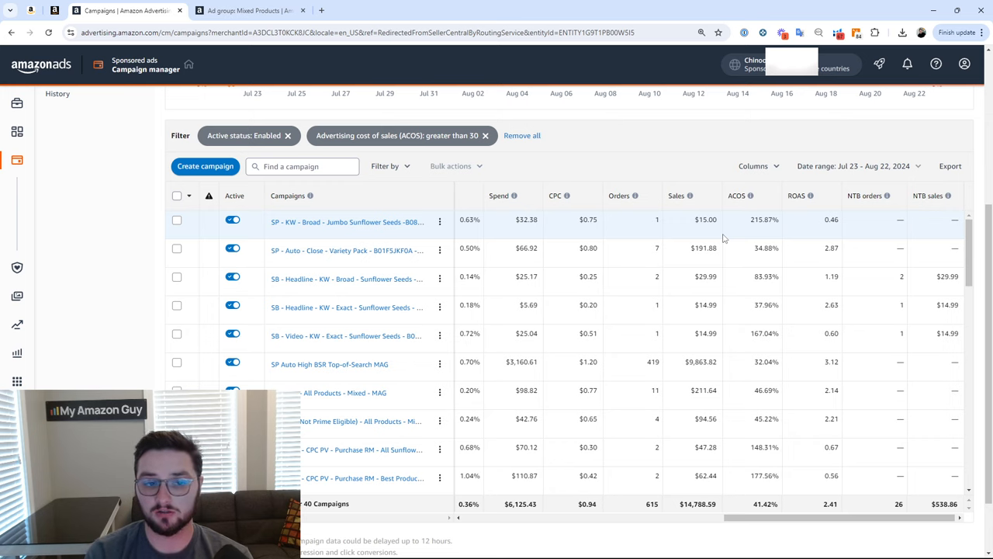
click(621, 195)
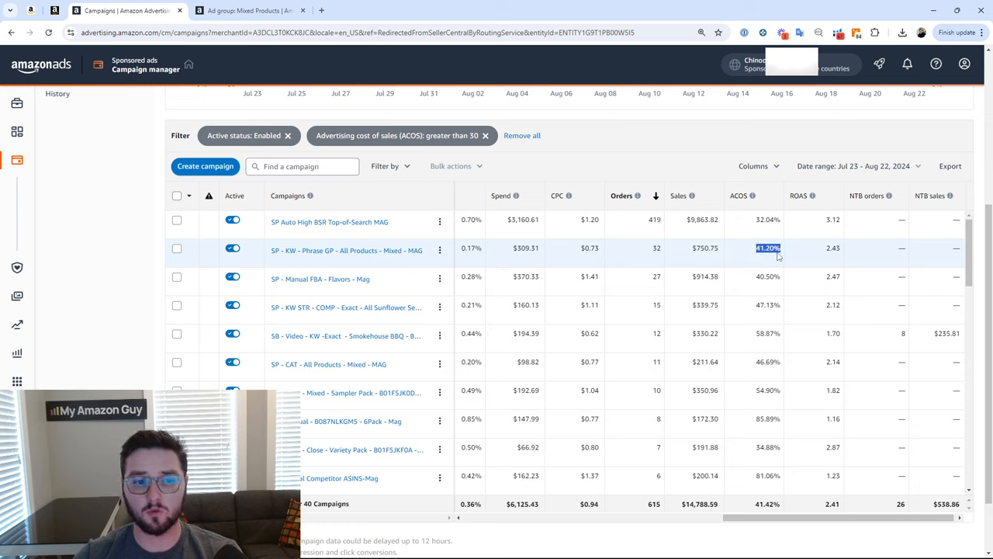
mouse_move(773, 267)
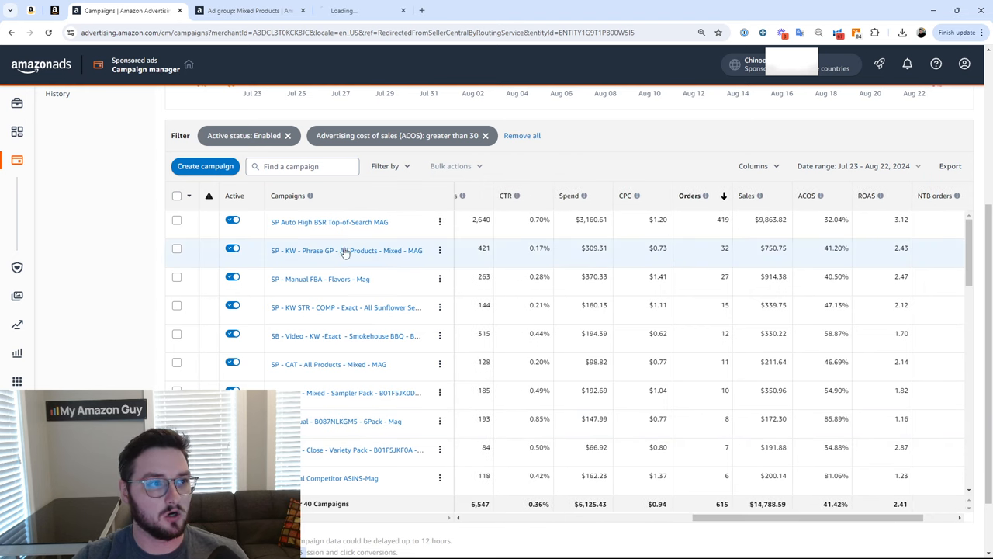
Open the SP - KW - Phrase GP campaign from the sorted list.
click(347, 250)
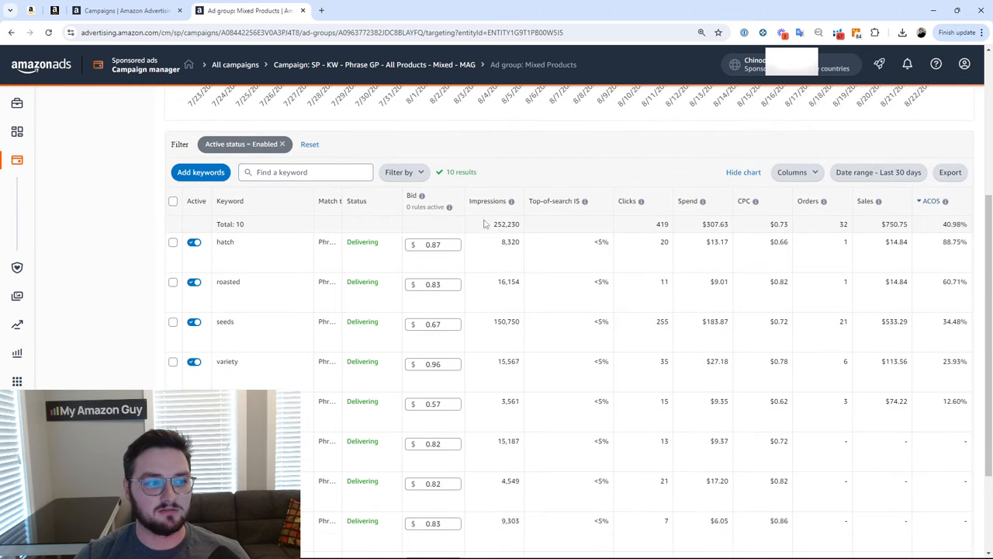
mouse_move(962, 263)
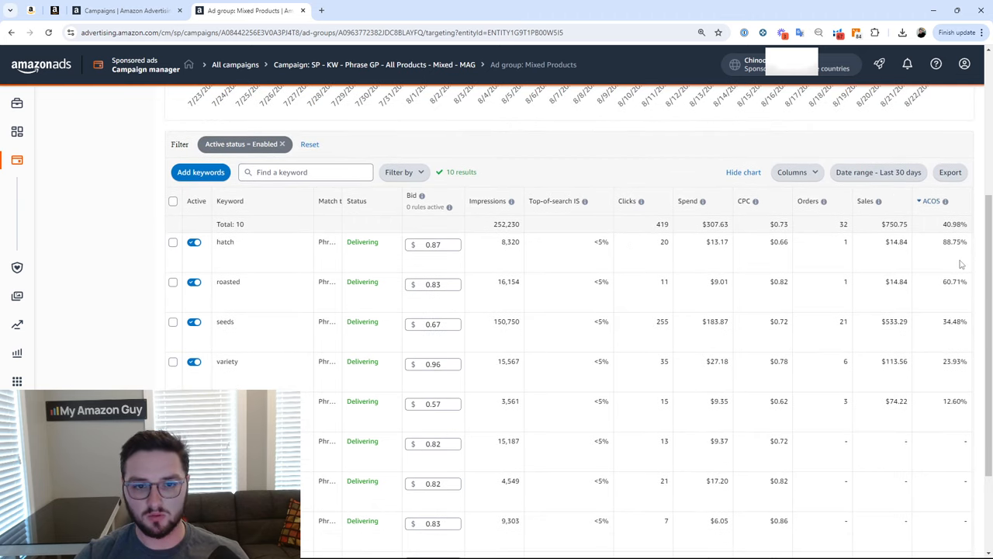
double_click(955, 242)
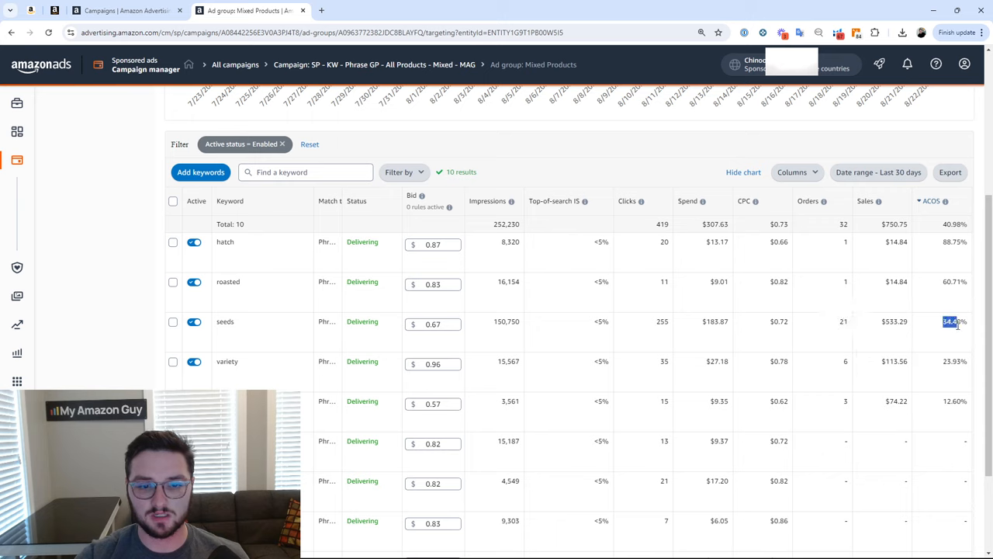
mouse_move(738, 335)
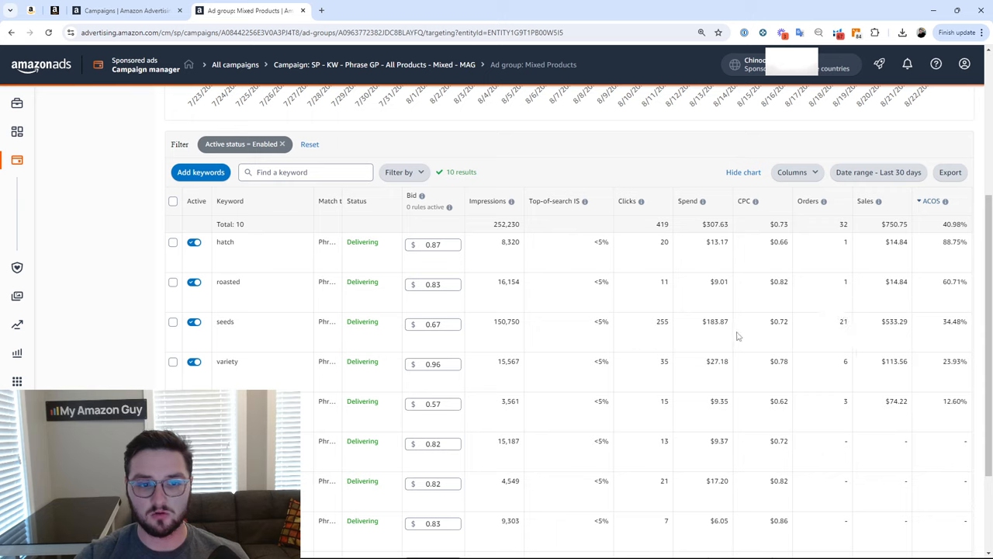
mouse_move(711, 332)
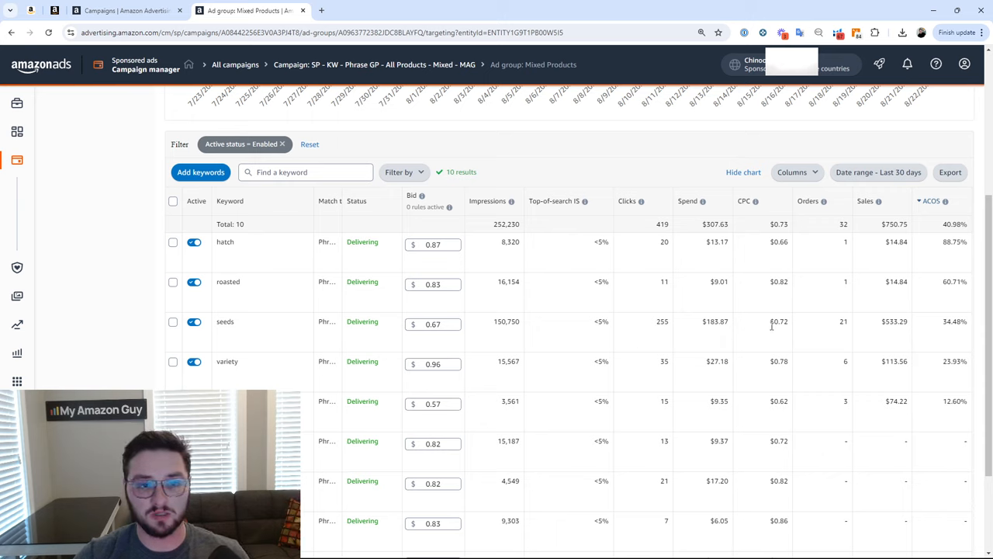
mouse_move(447, 335)
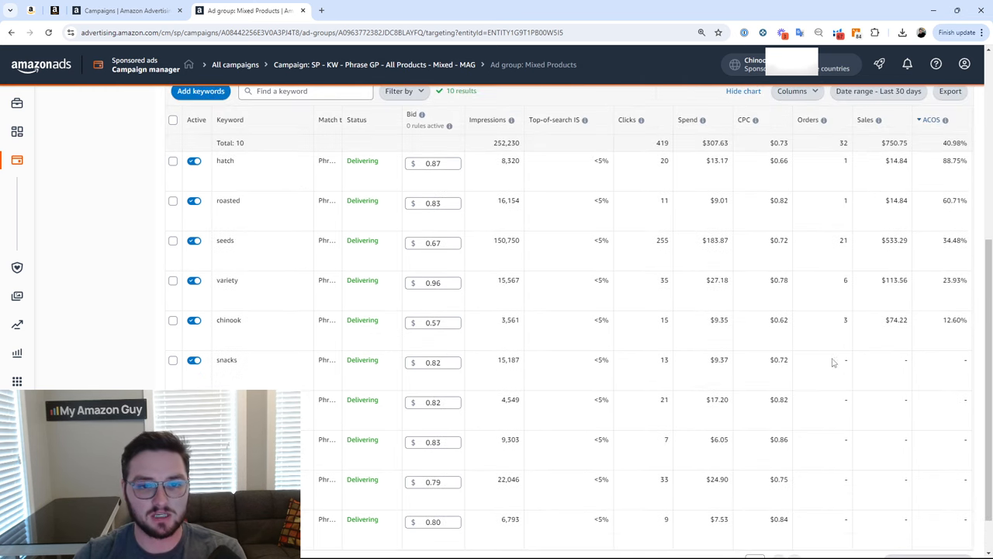
click(399, 90)
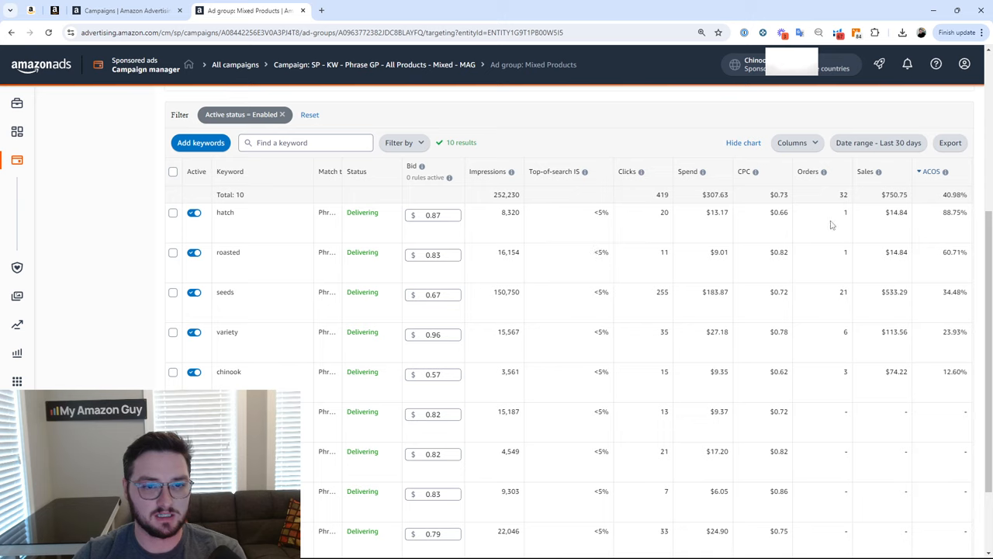
mouse_move(522, 230)
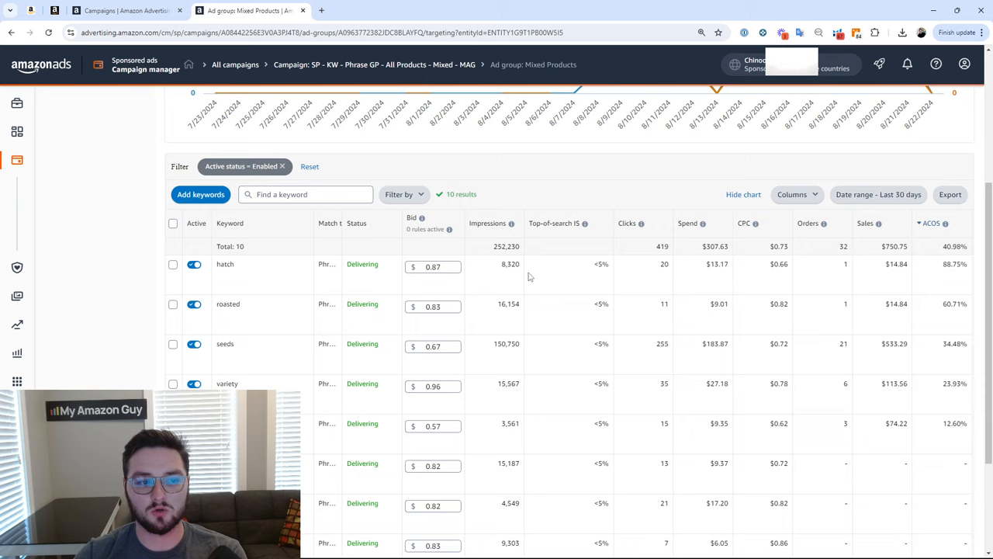
mouse_move(541, 285)
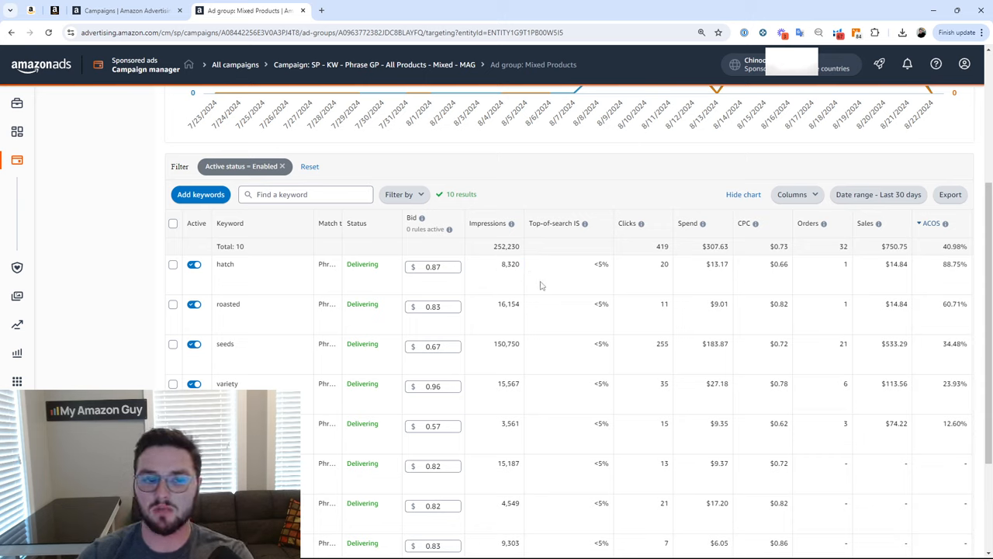
mouse_move(649, 272)
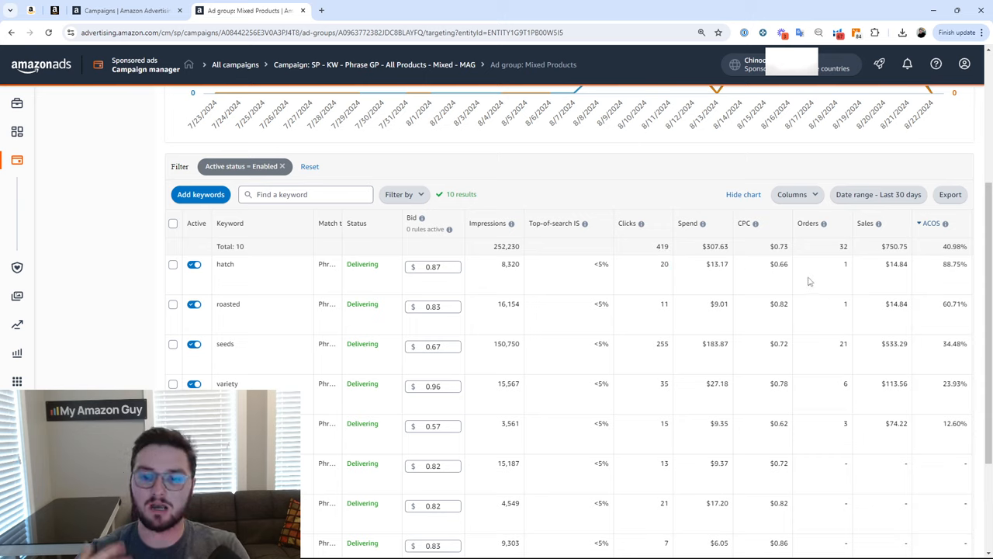
double_click(224, 264)
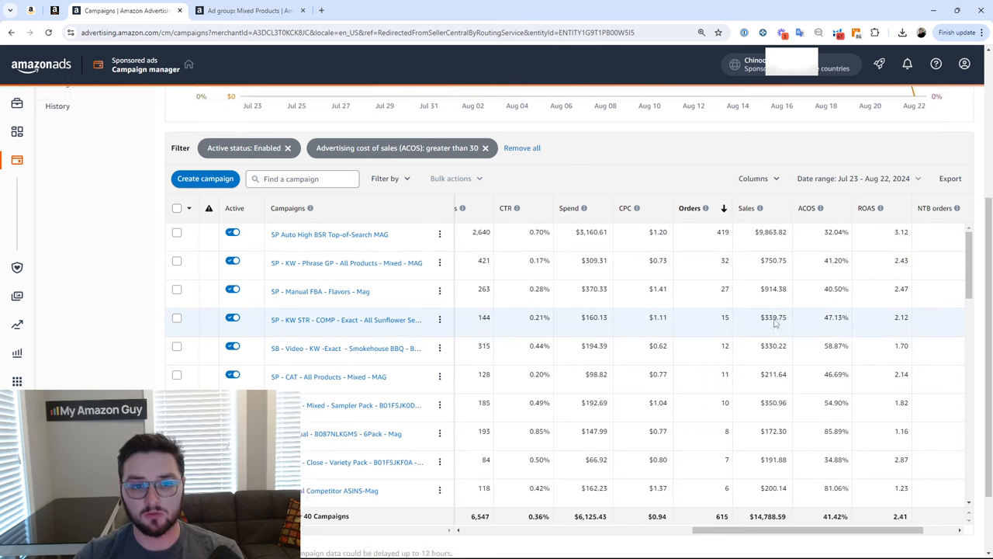
Remove the ACOS filter and add a Spend greater than 0 filter.
scroll(down, 3)
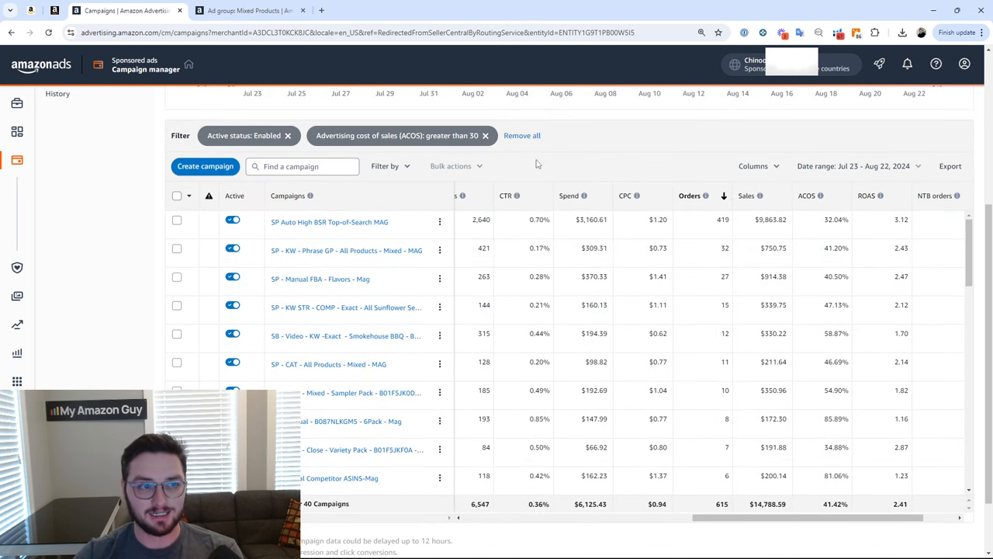
click(484, 135)
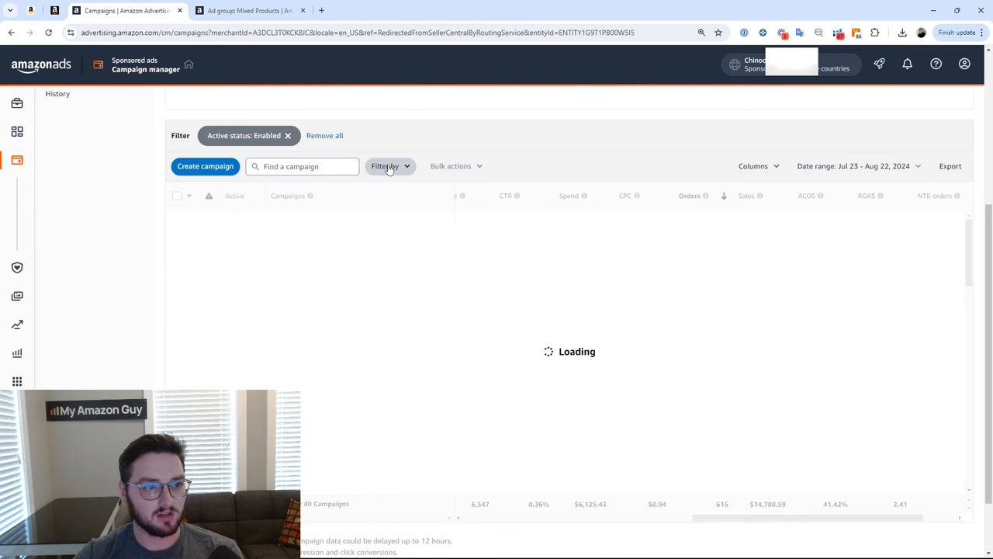
click(385, 165)
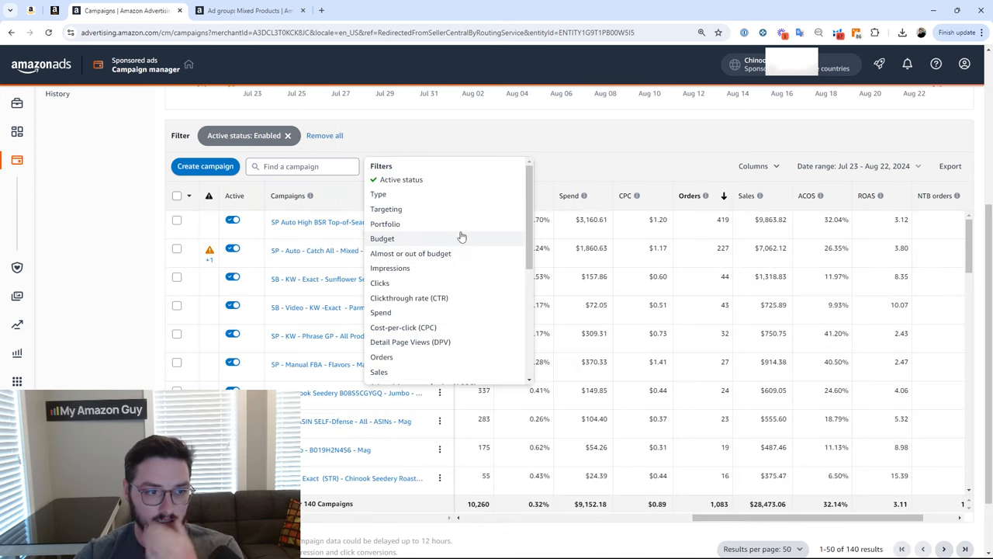
scroll(down, 3)
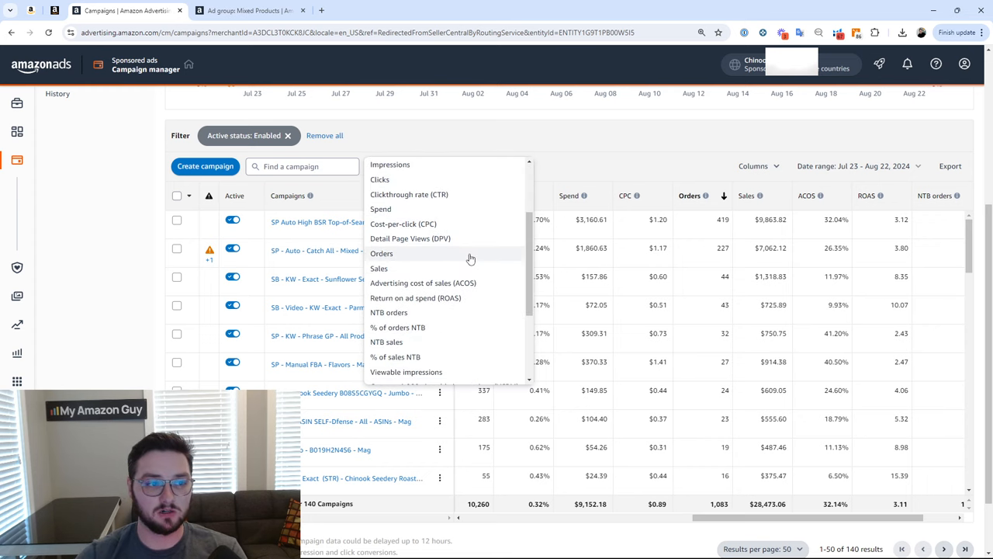
click(380, 208)
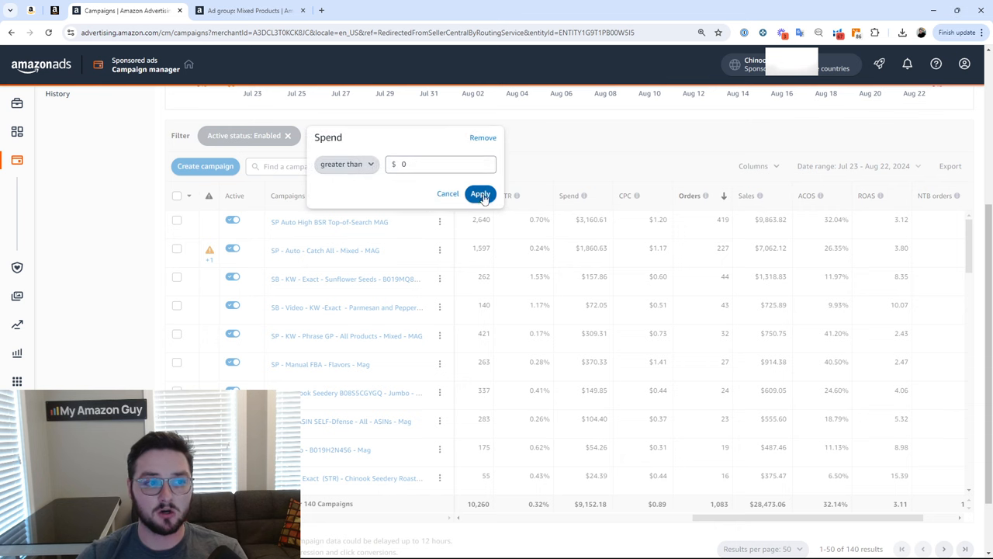
click(479, 193)
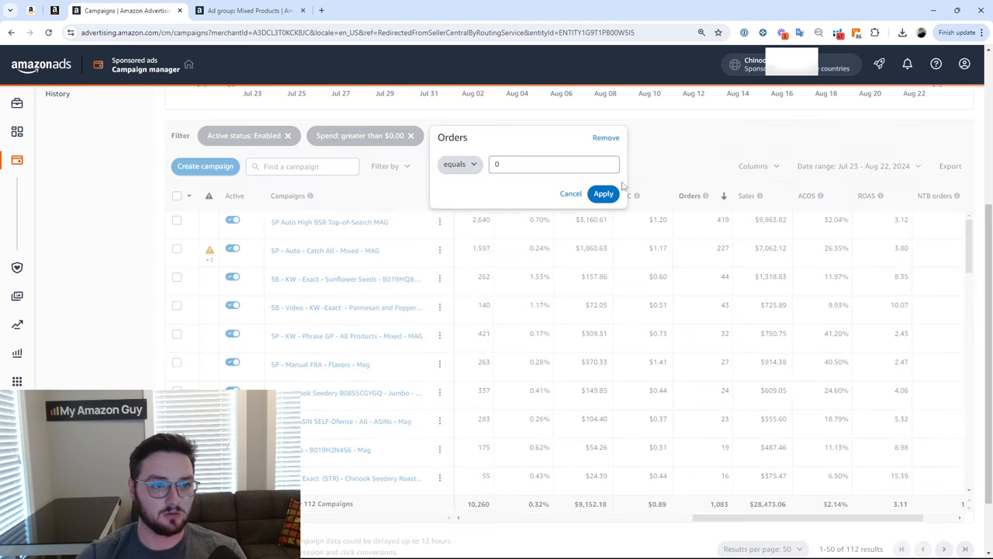
Add an Orders equals 0 filter and scroll through the 47 resulting campaigns.
click(602, 192)
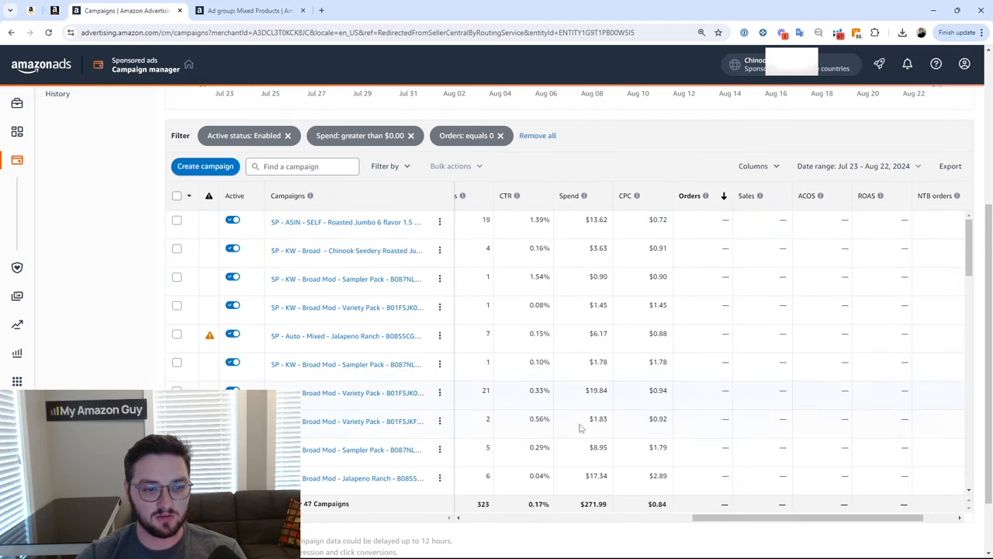
scroll(down, 3)
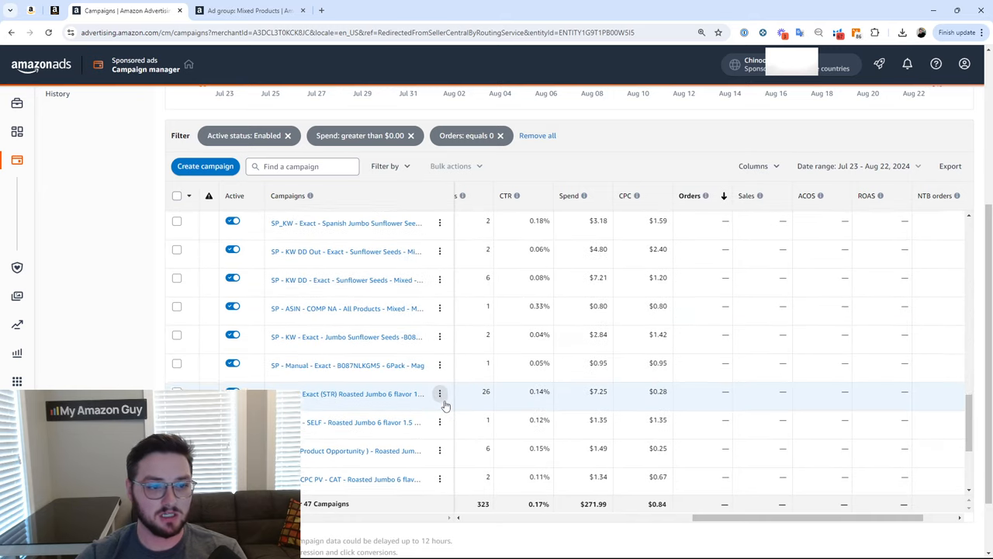
scroll(down, 3)
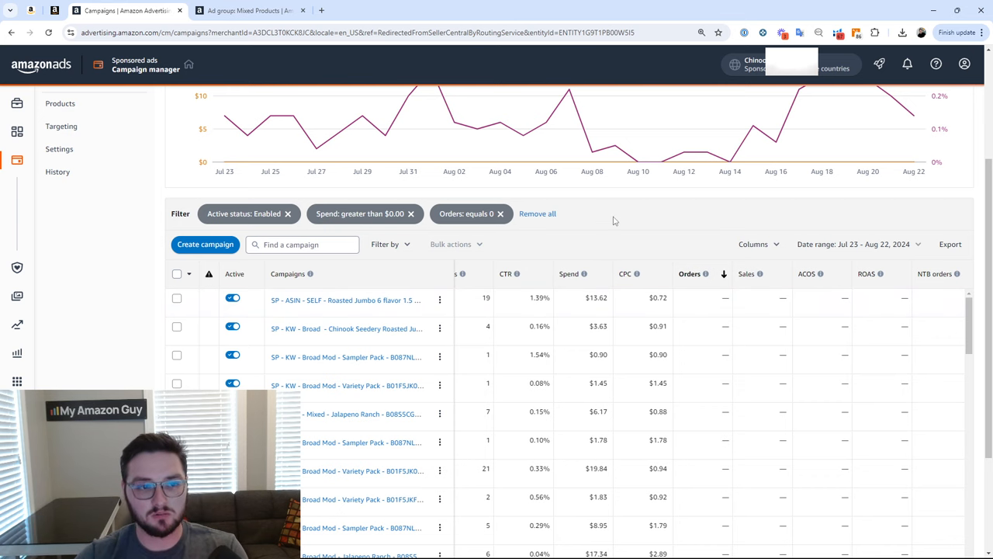
scroll(down, 3)
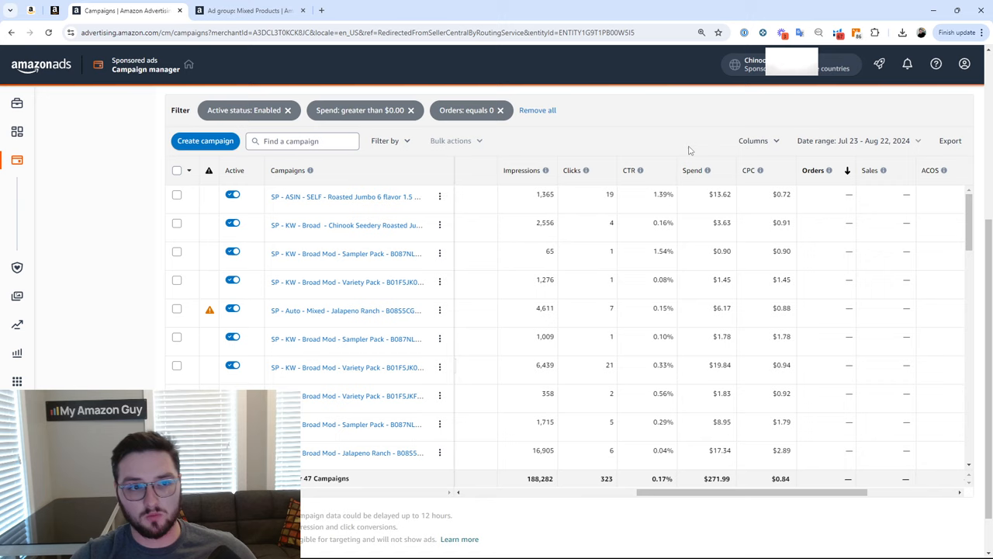
mouse_move(643, 141)
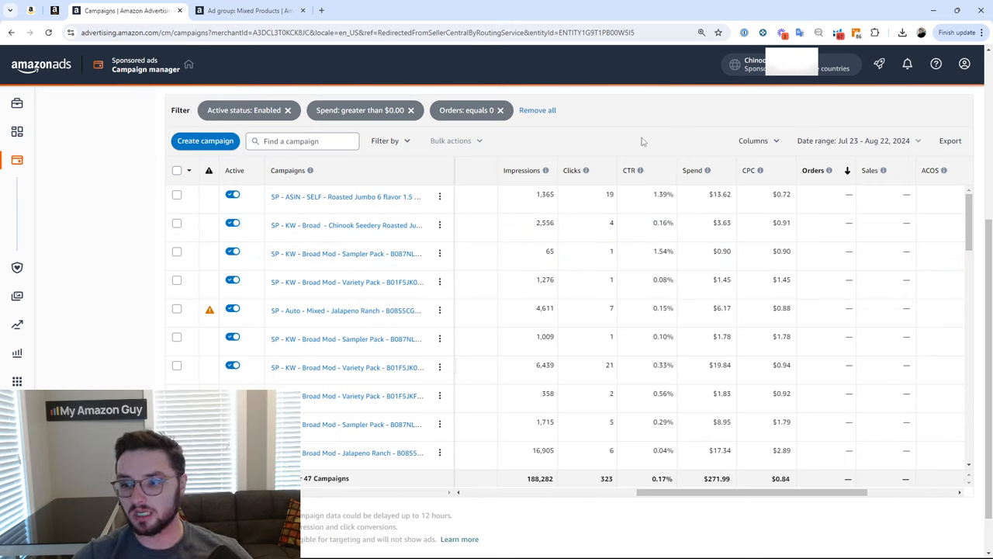
click(500, 109)
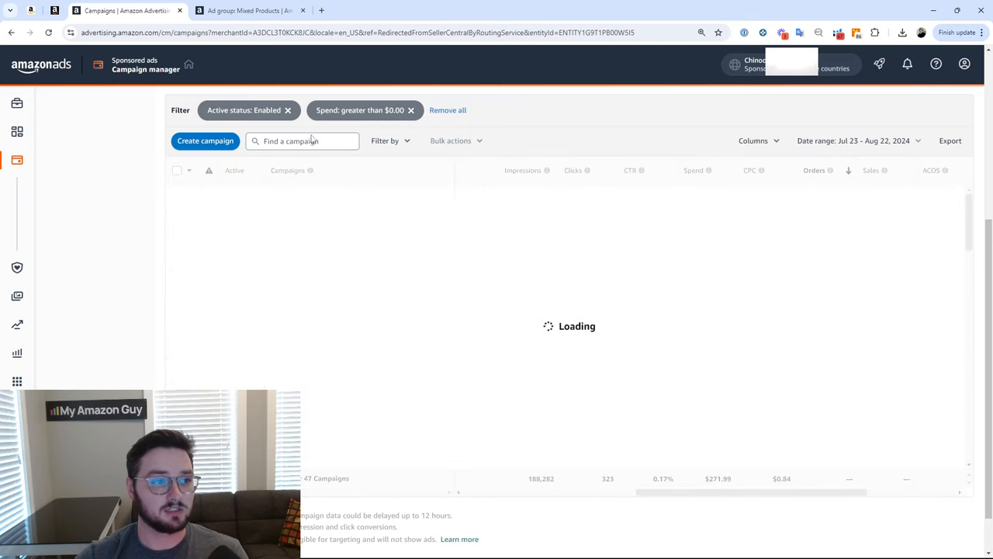
Remove the spend filter and add an Impressions less than 2,500 filter.
click(385, 140)
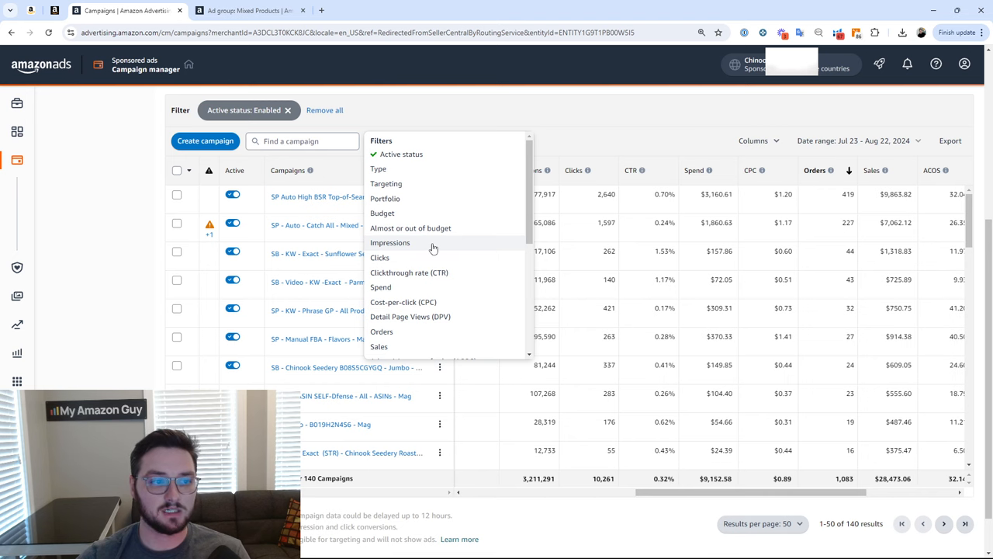
click(390, 242)
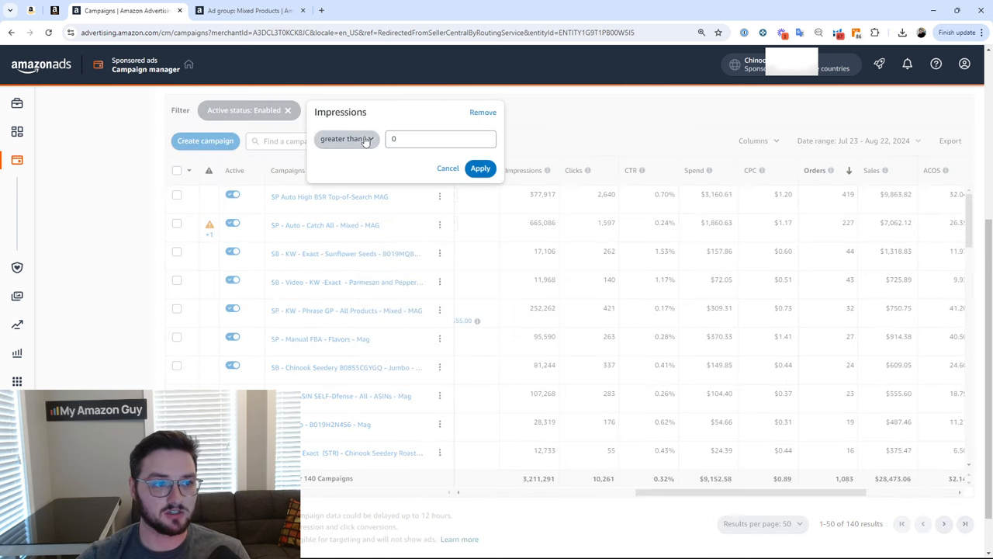
click(347, 140)
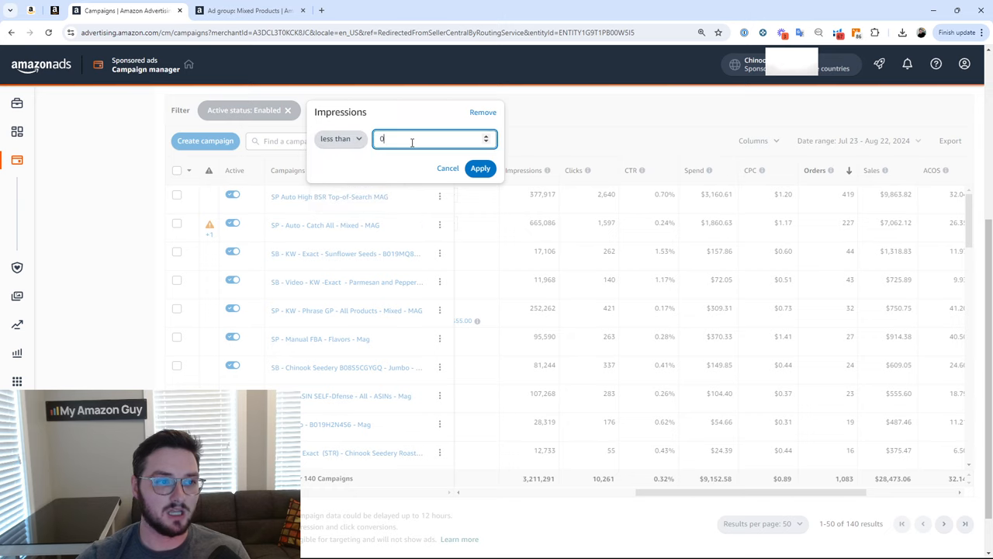
text(2)
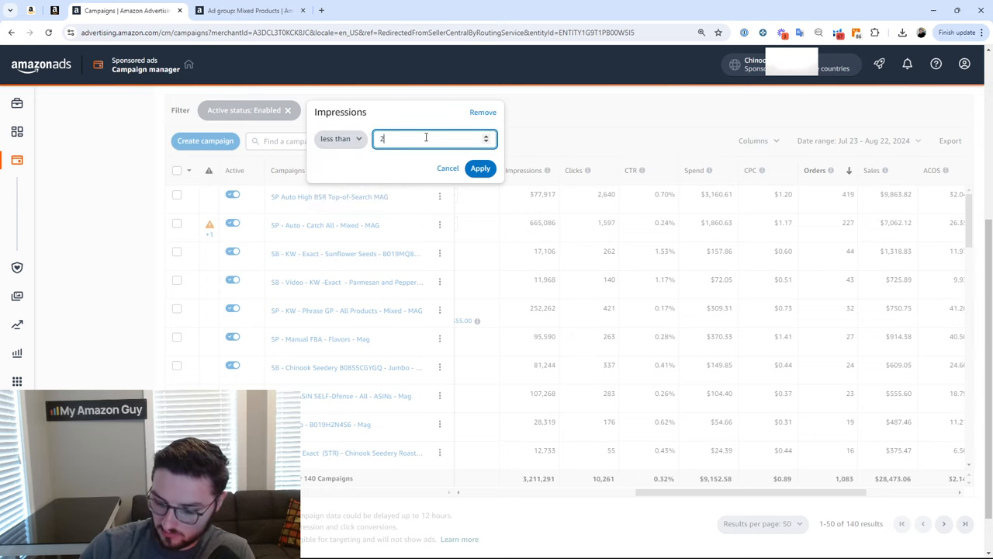
click(481, 168)
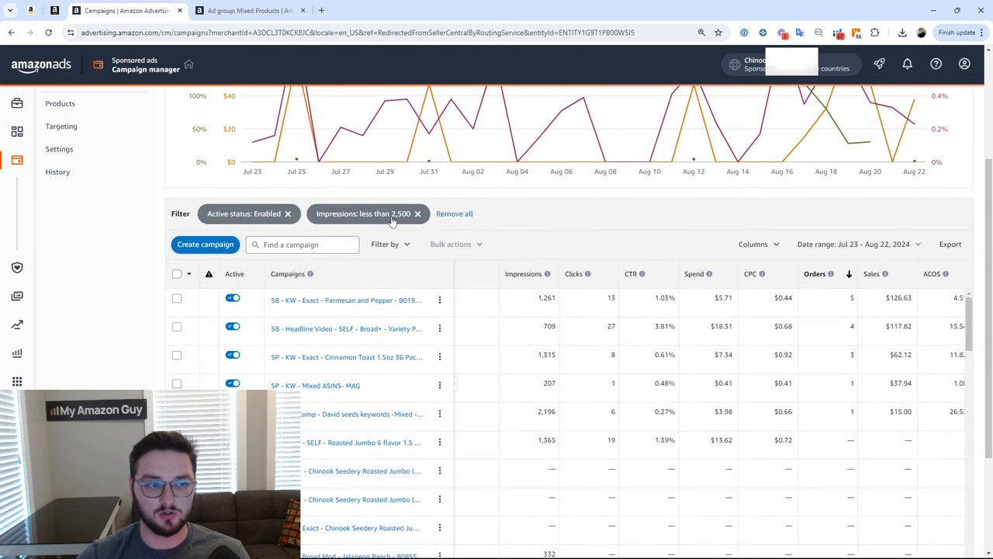
scroll(down, 3)
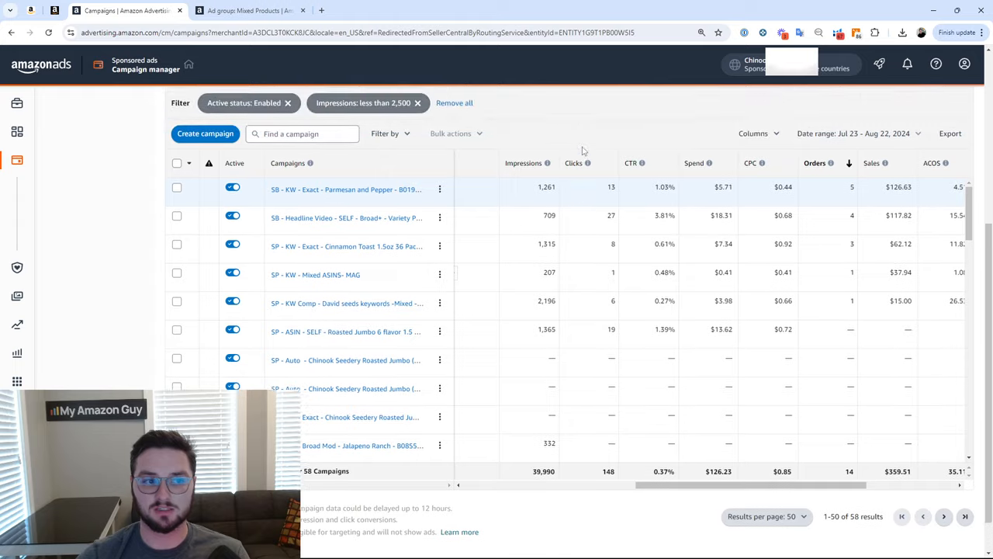
scroll(down, 3)
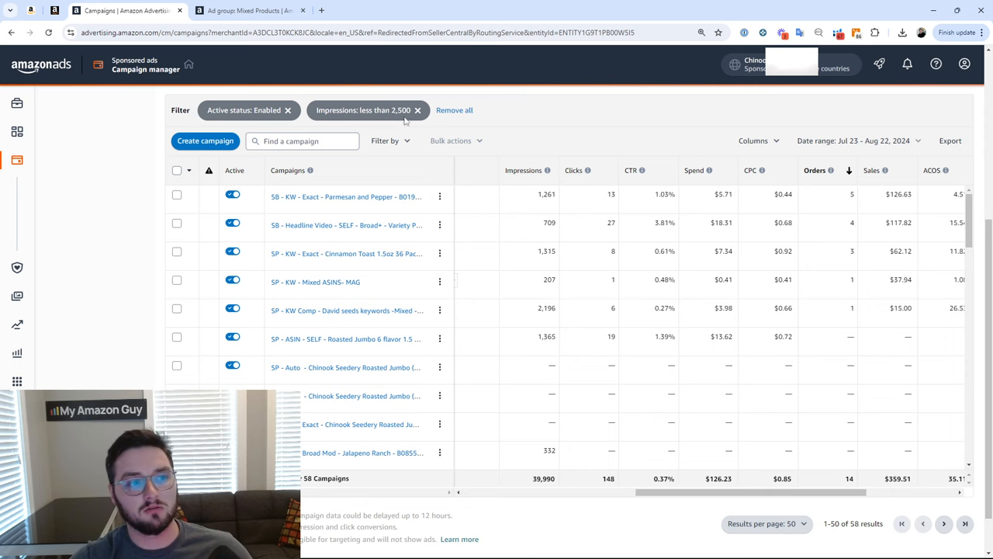
scroll(down, 3)
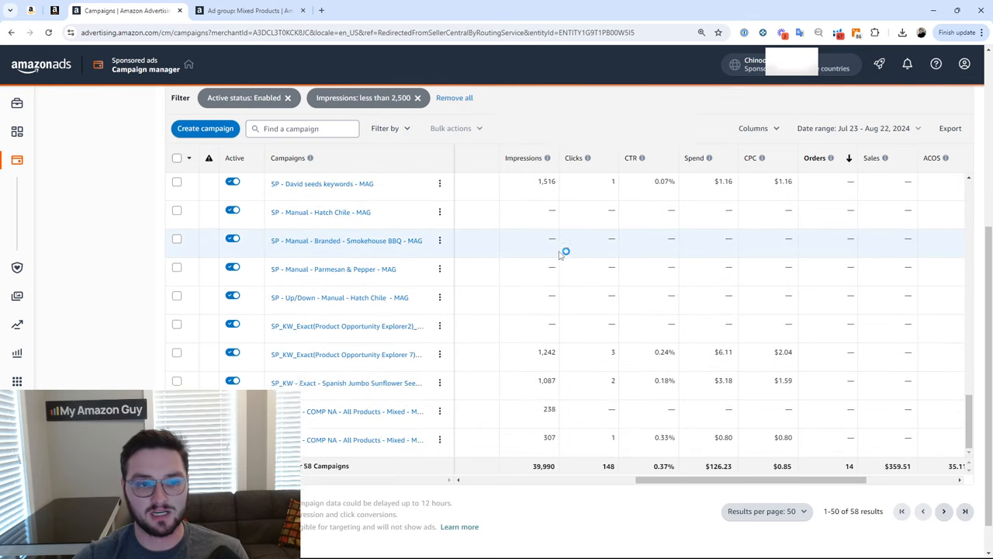
scroll(down, 3)
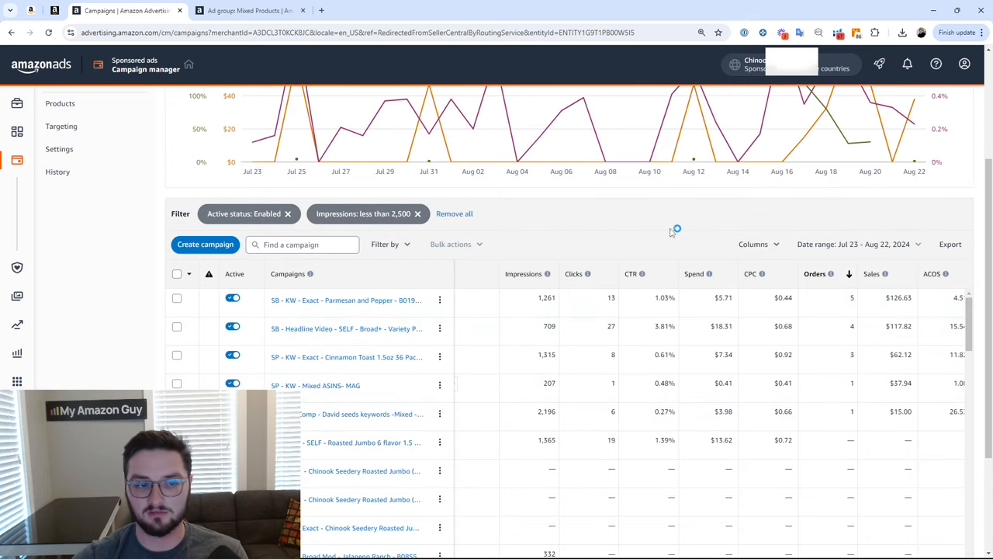
scroll(down, 3)
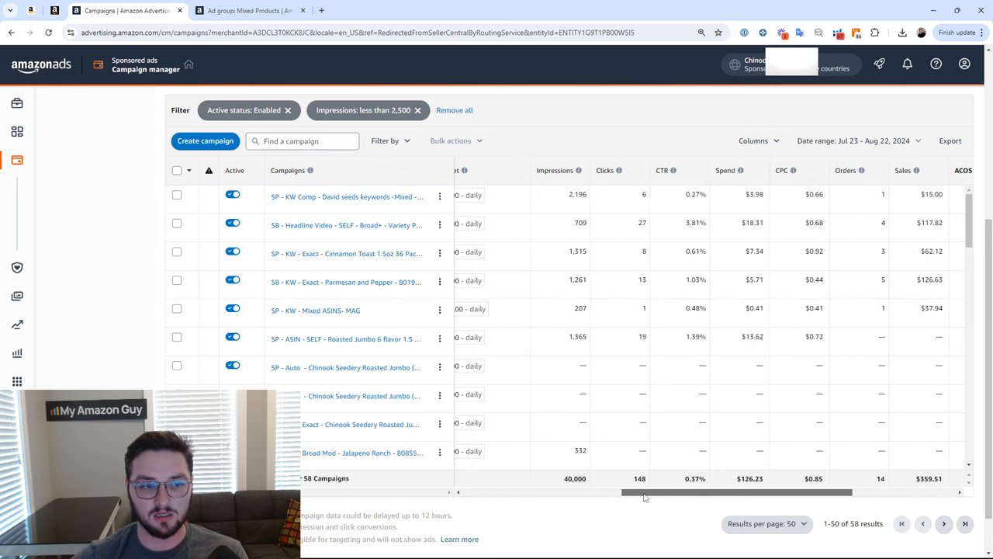
scroll(down, 3)
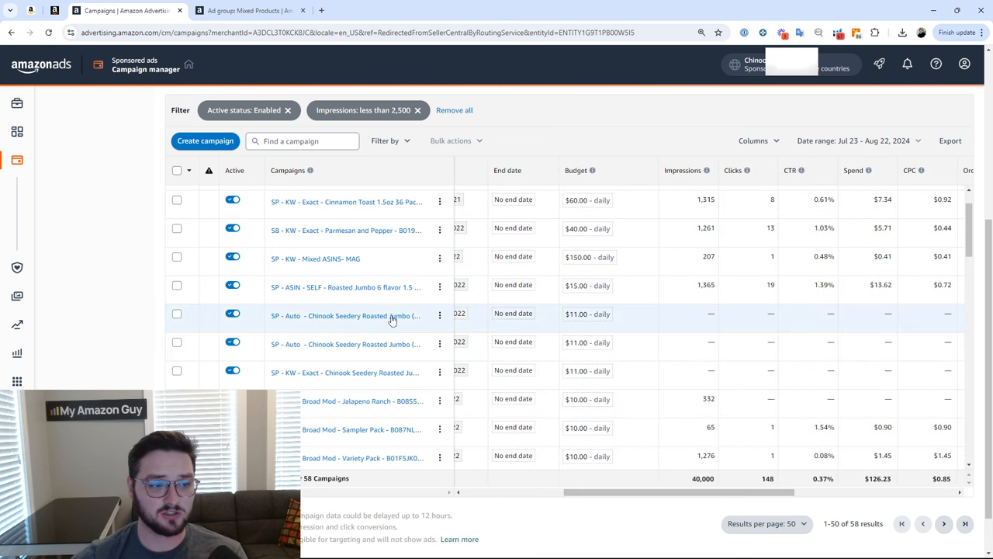
scroll(down, 3)
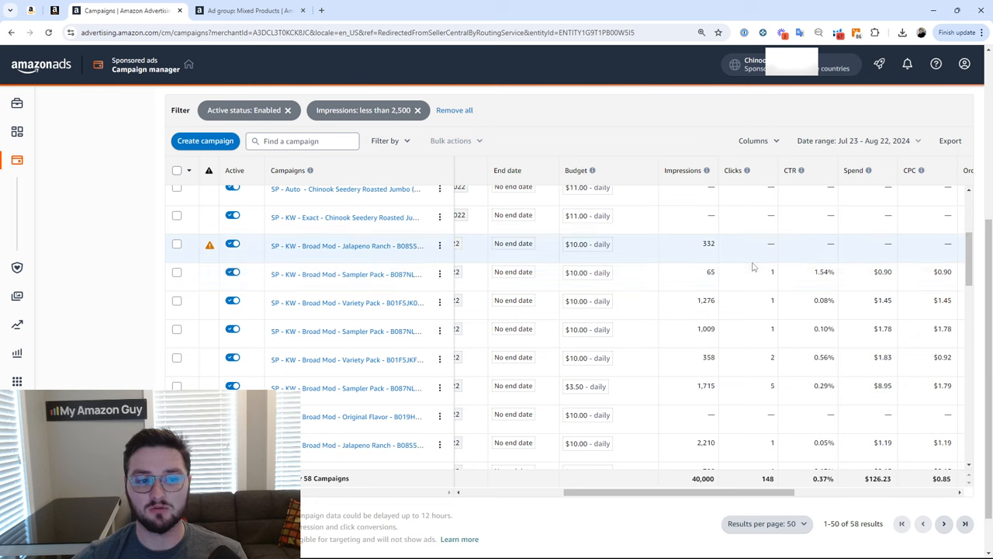
scroll(down, 3)
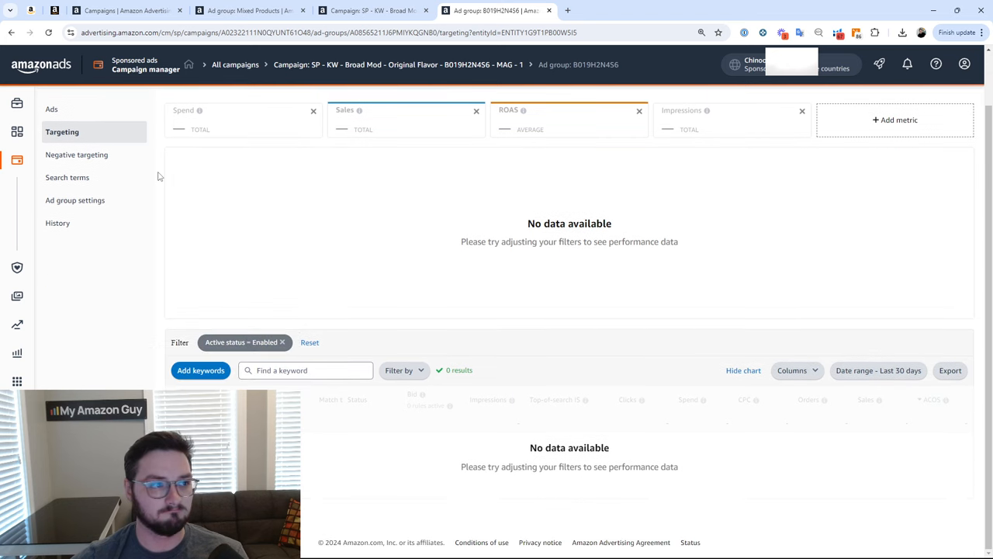
mouse_move(287, 345)
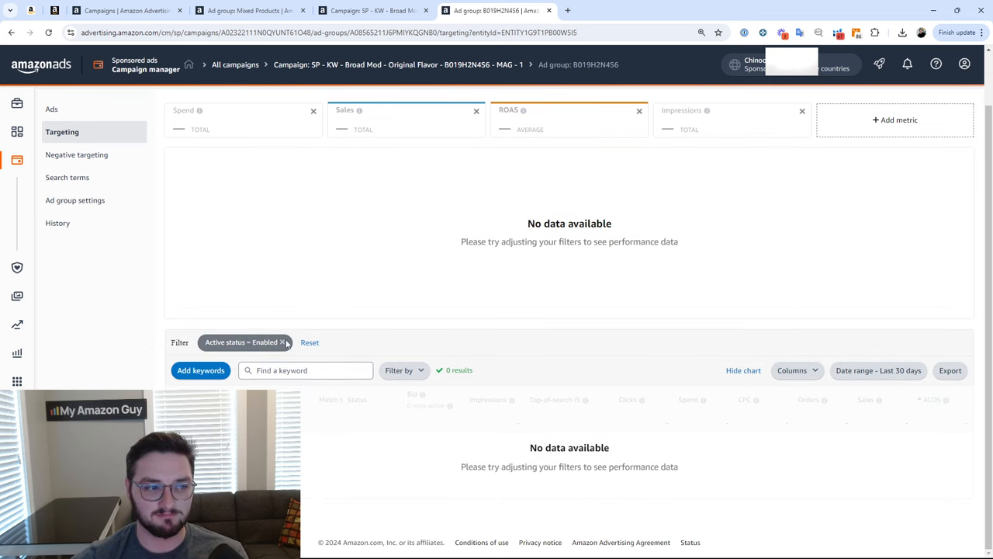
Remove the Active status = Enabled chip to reveal the five paused keywords, then return to the campaign list.
click(283, 343)
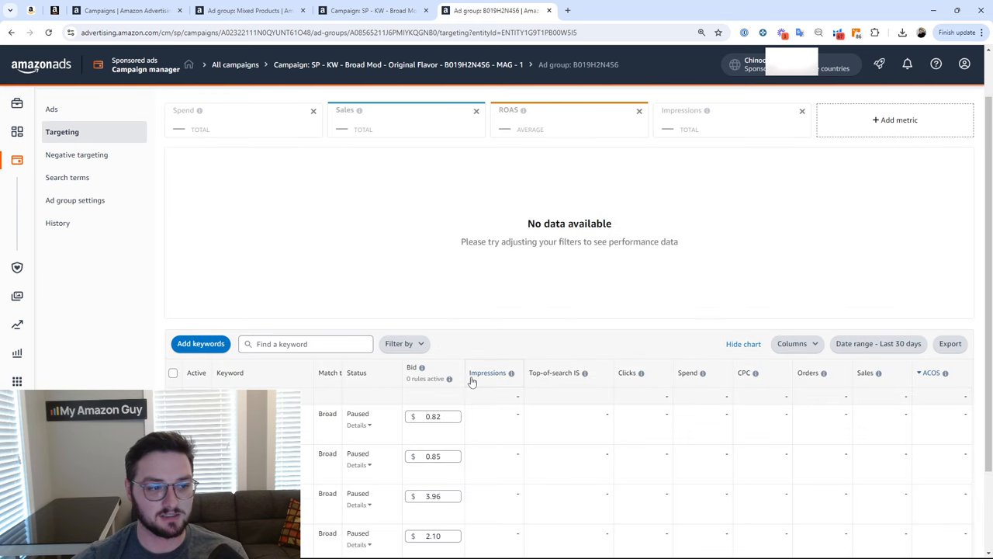
scroll(down, 3)
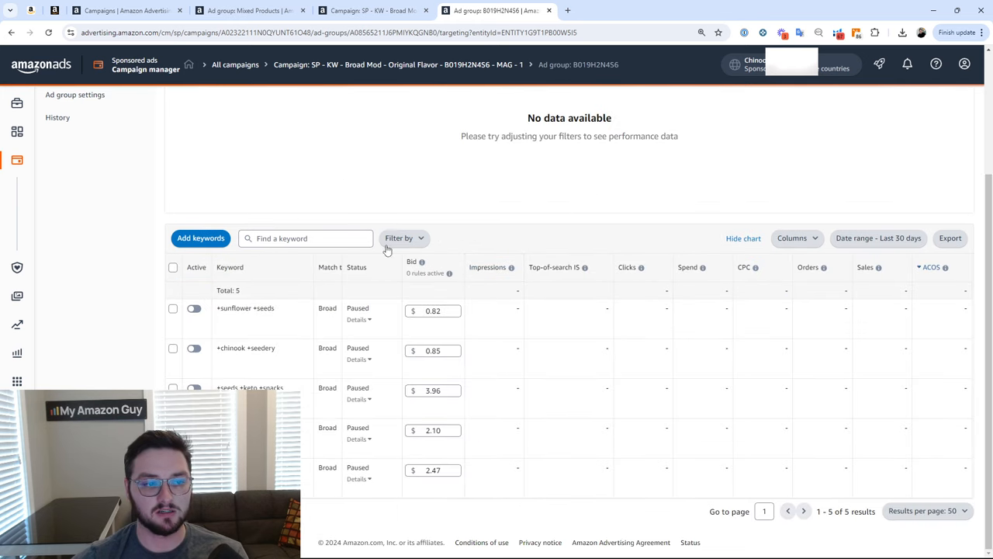
click(250, 9)
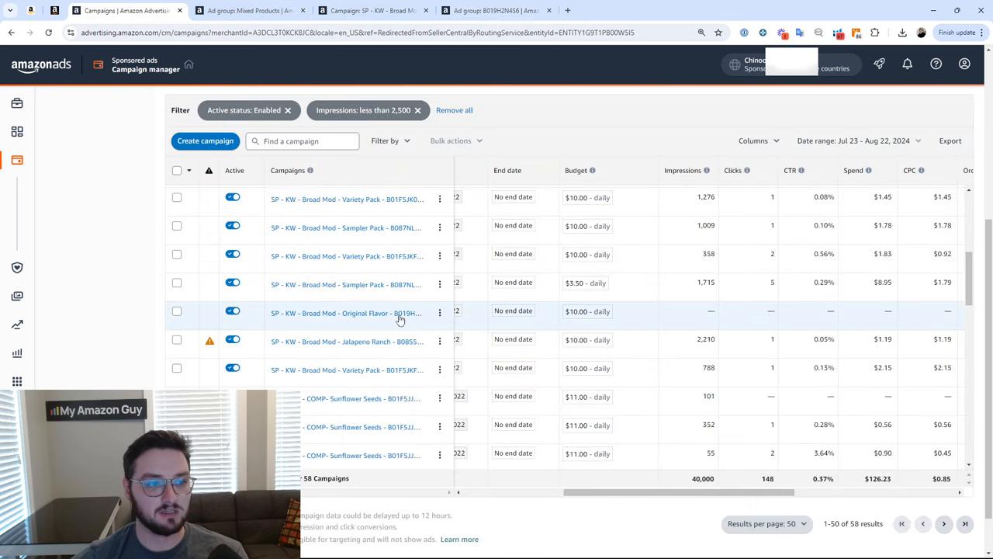
mouse_move(252, 321)
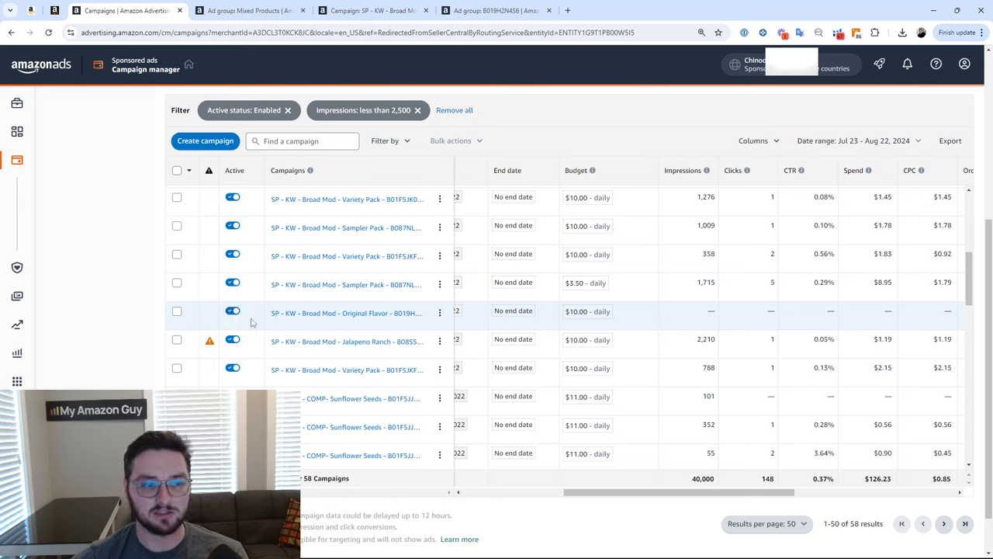
click(233, 311)
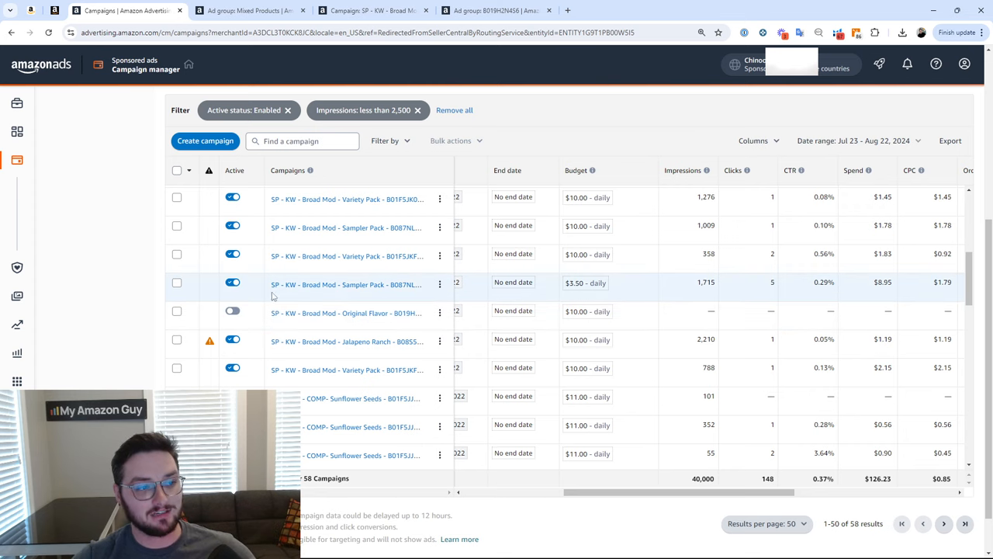
mouse_move(240, 125)
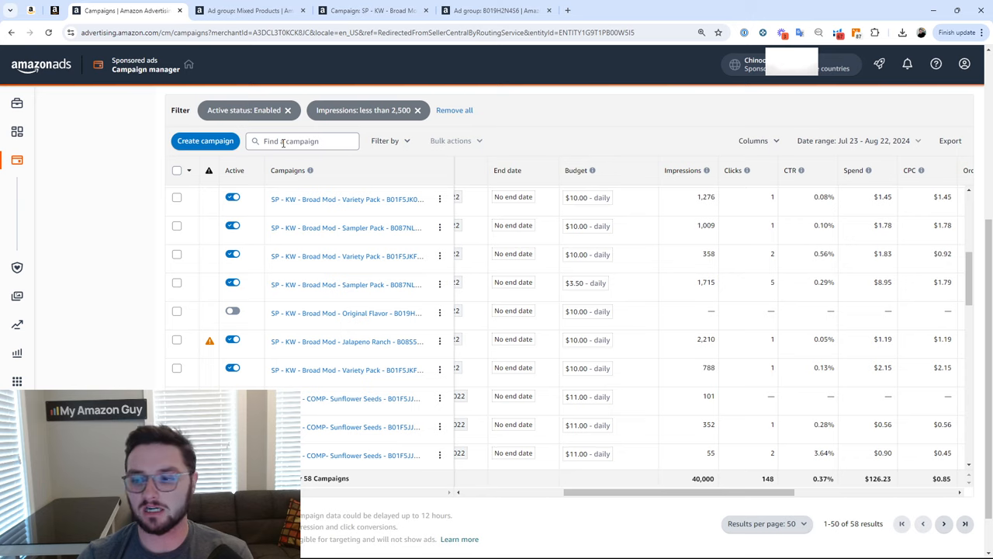
mouse_move(208, 93)
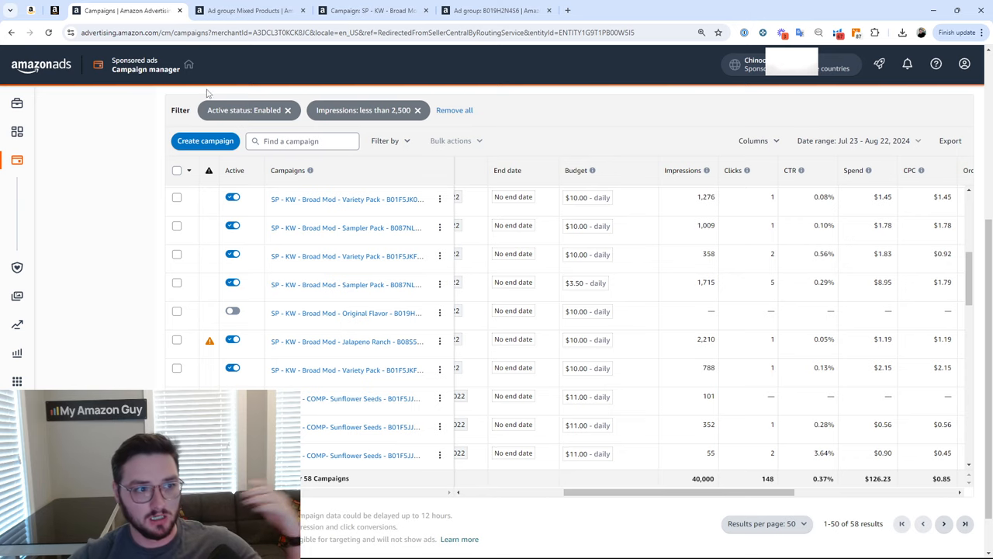
Remove the Impressions filter and search 'catch all' to isolate Catch All - Mixed - MAG and view its ACOS.
click(417, 109)
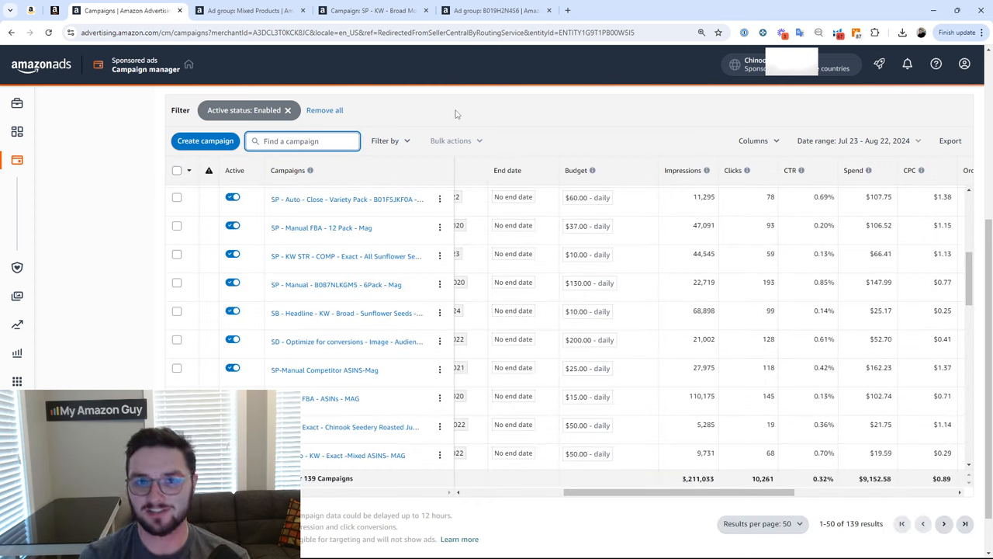
text(catch all)
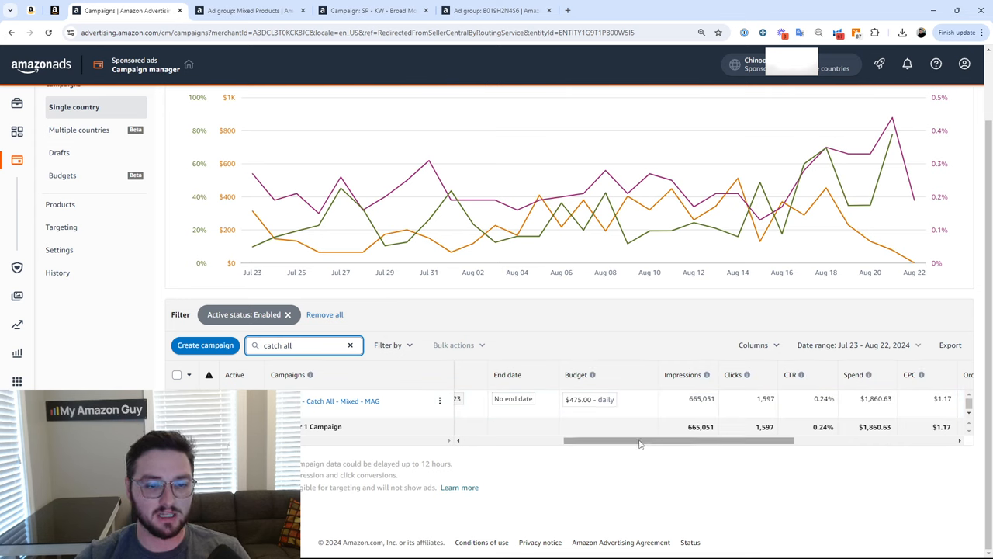
double_click(701, 397)
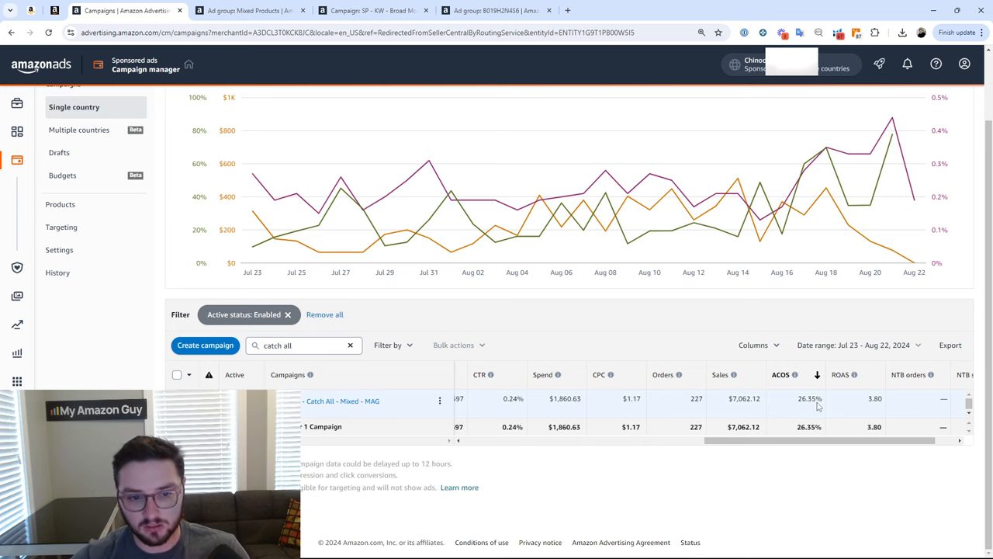
scroll(right, 3)
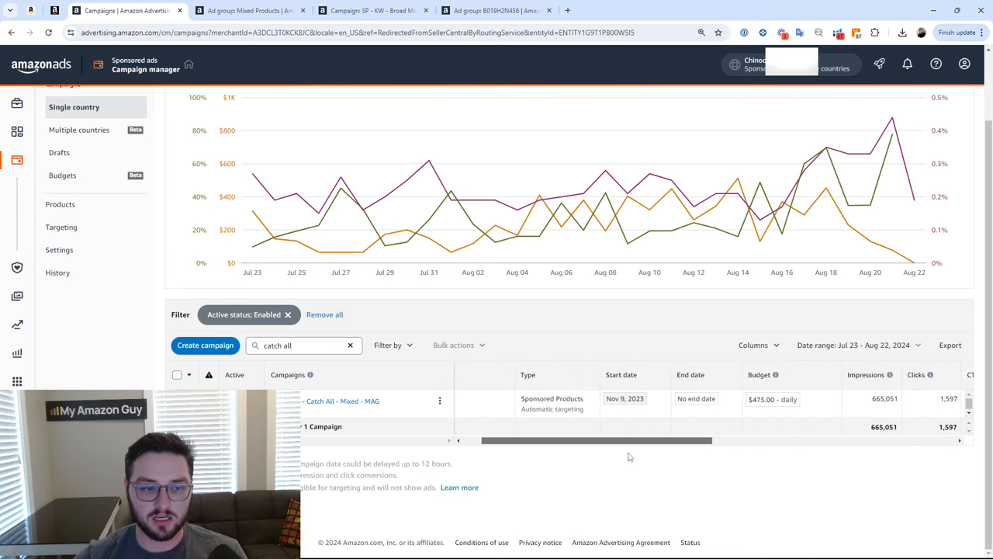
scroll(right, 3)
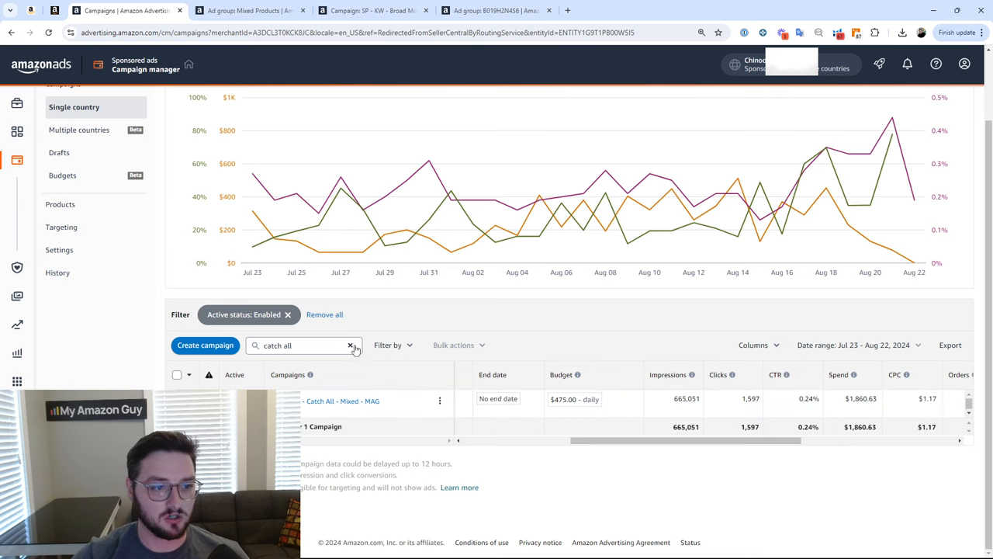
Clear the search and add an ACOS filter with the condition less than 30.
click(388, 345)
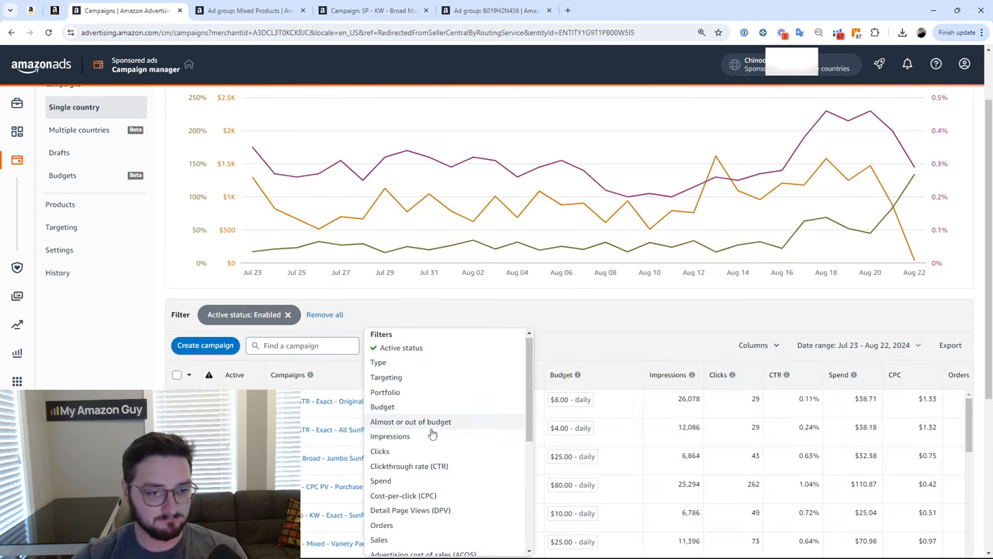
scroll(down, 3)
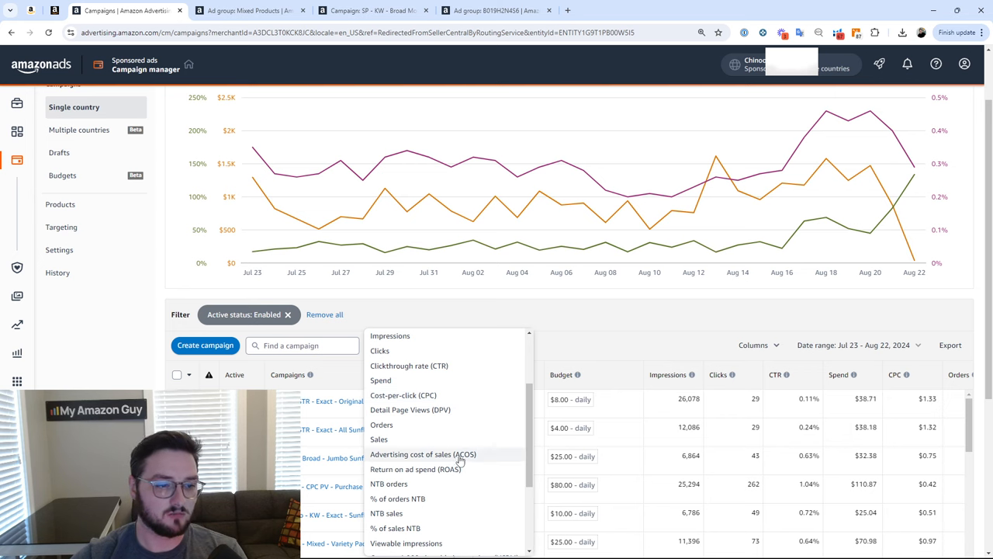
click(422, 453)
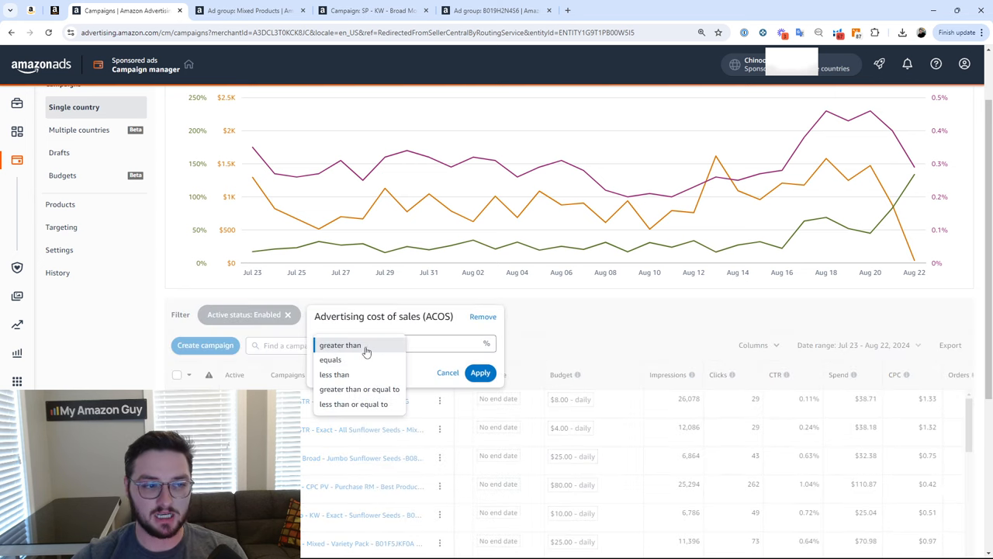
click(334, 374)
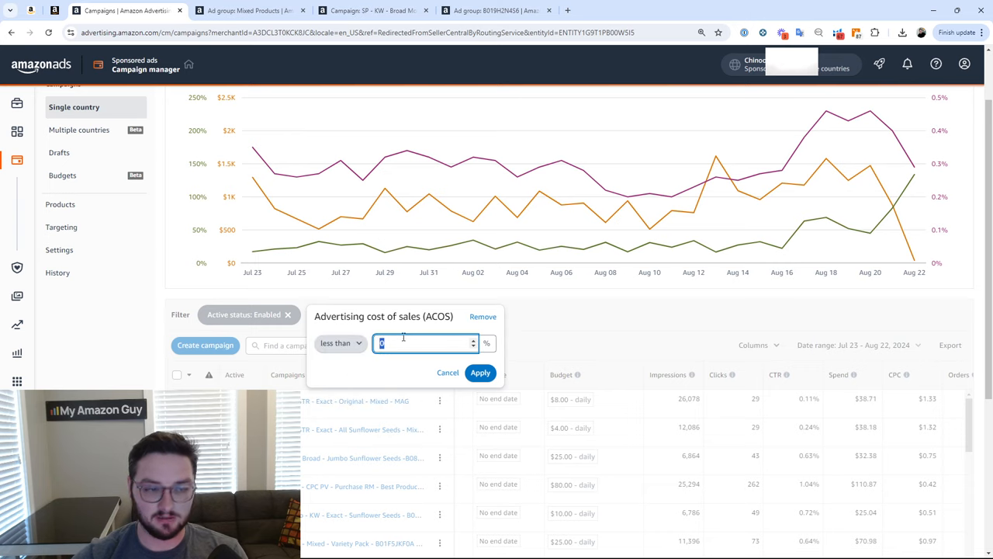
click(481, 372)
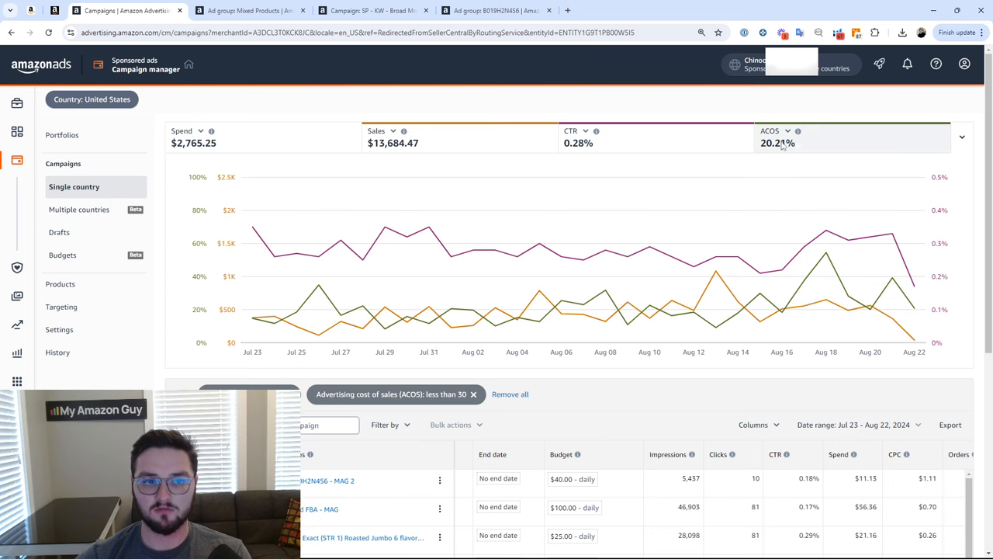
Sort the 28 under-30% ACOS campaigns by the ACOS column, lowest first.
scroll(down, 3)
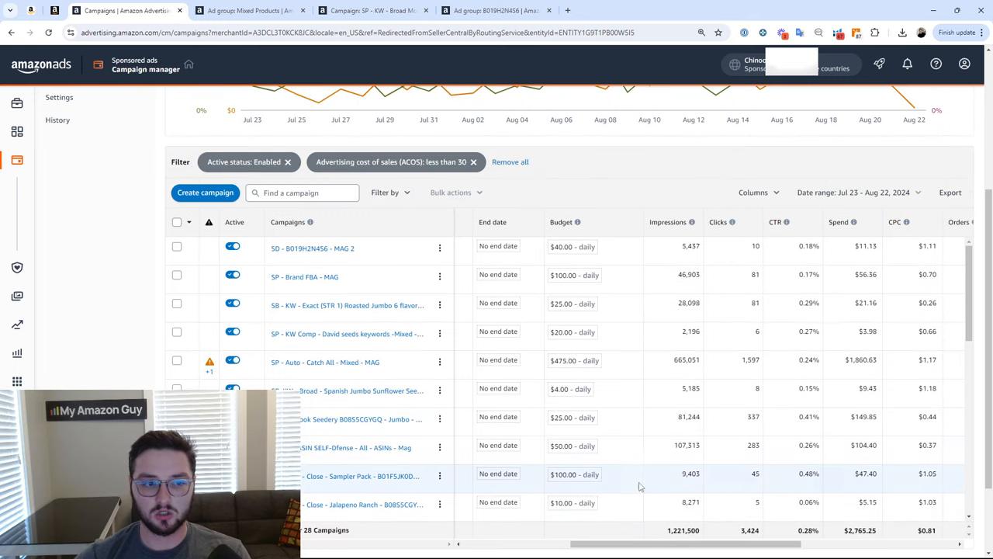
scroll(down, 3)
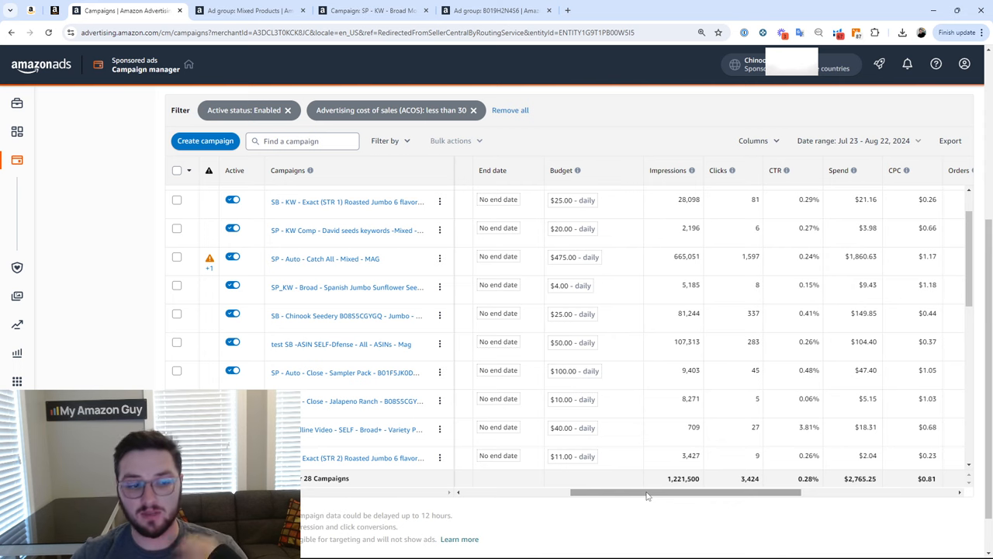
drag(649, 493, 764, 493)
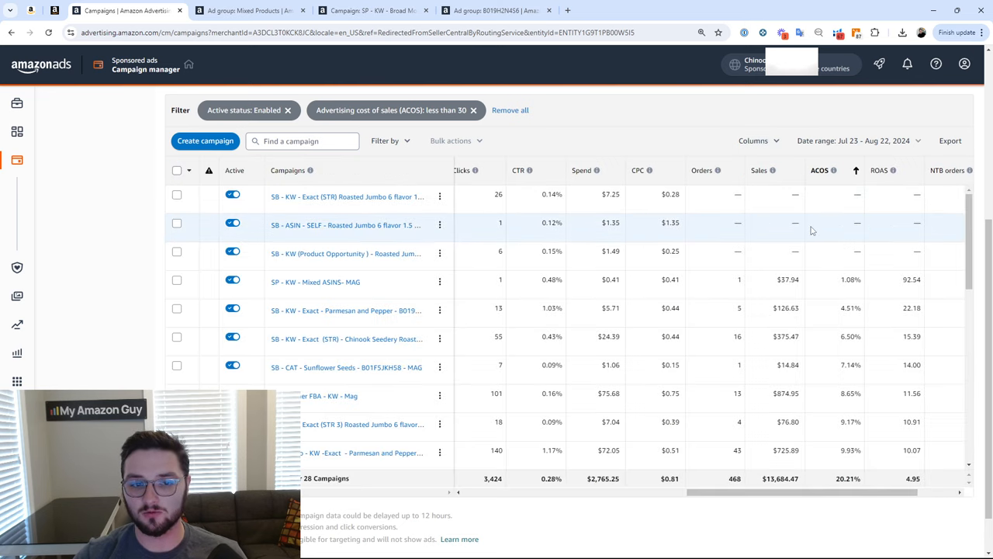
scroll(down, 3)
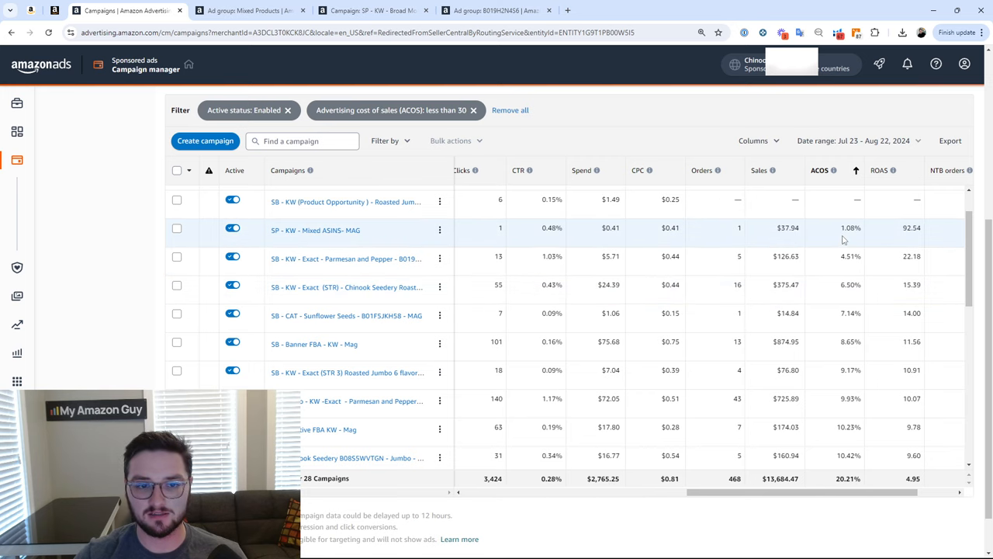
double_click(851, 227)
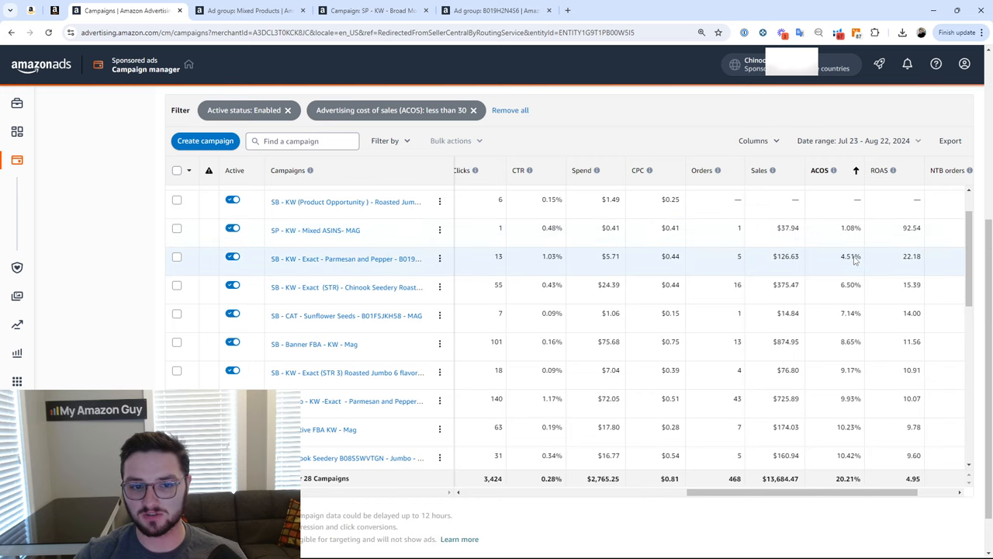
mouse_move(838, 284)
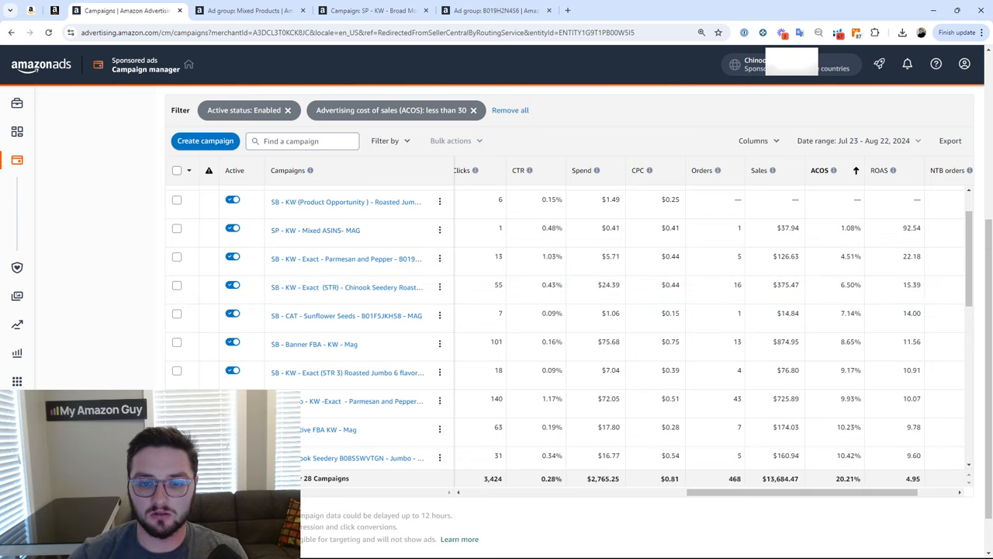
Scroll through the sorted list to review the lowest-ACOS campaigns as upbidding candidates.
scroll(down, 3)
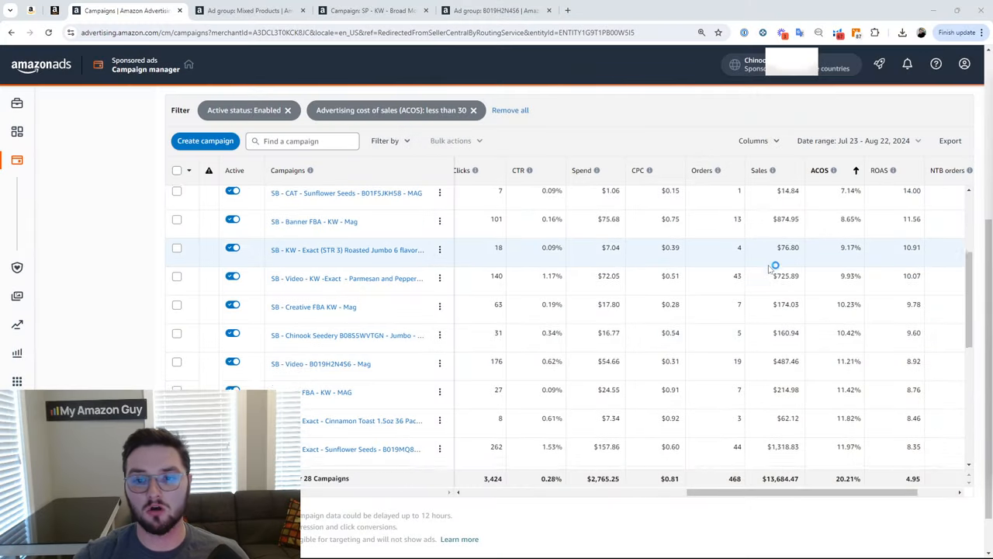
scroll(down, 3)
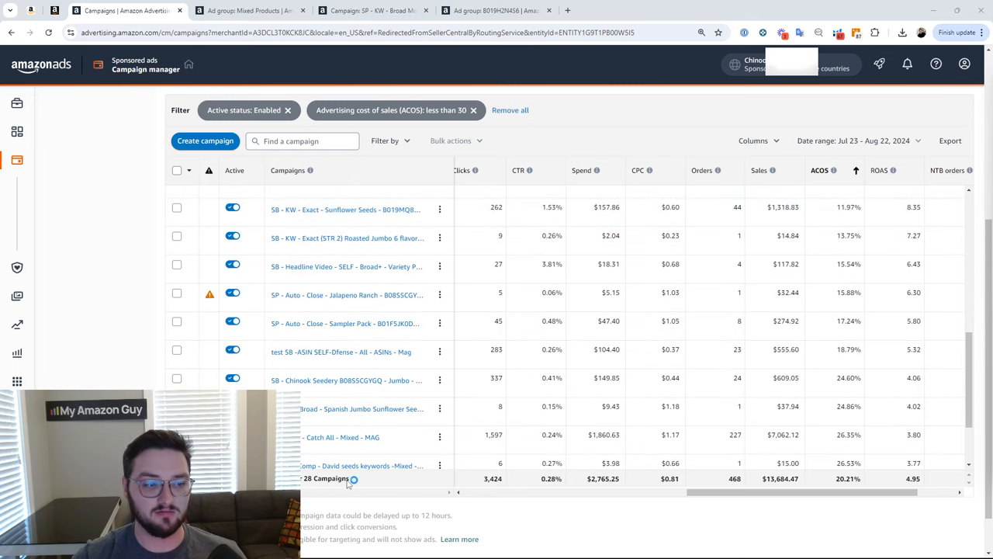
scroll(down, 3)
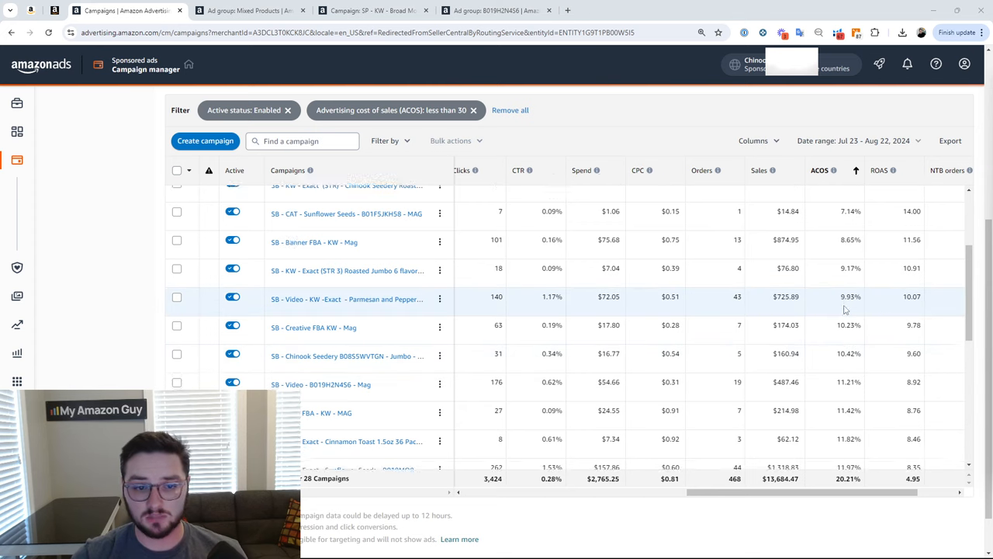
scroll(down, 3)
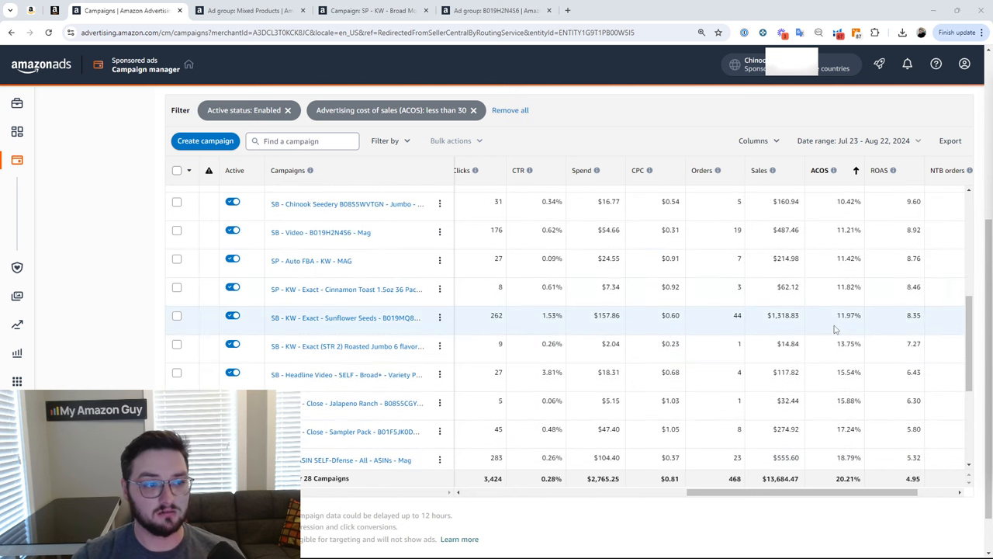
mouse_move(659, 345)
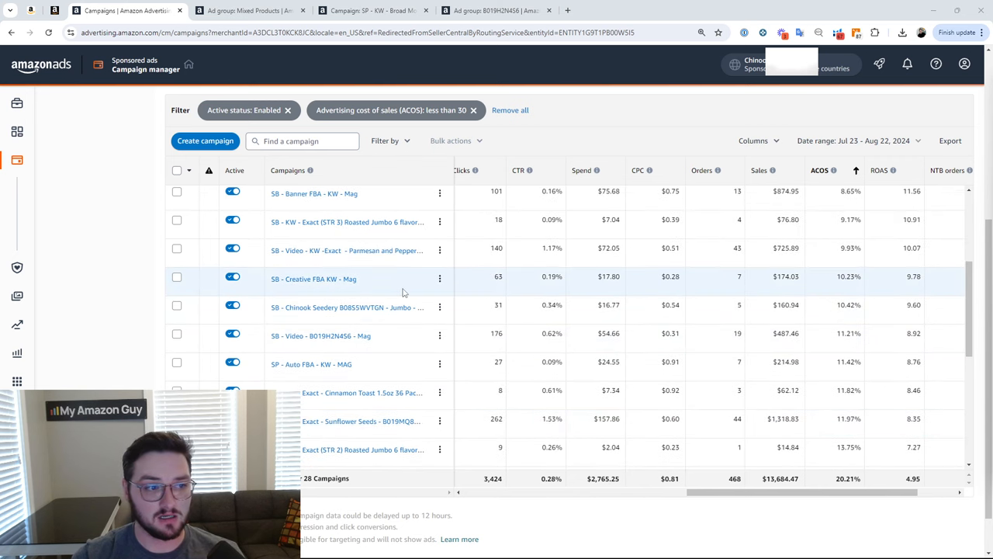
scroll(up, 3)
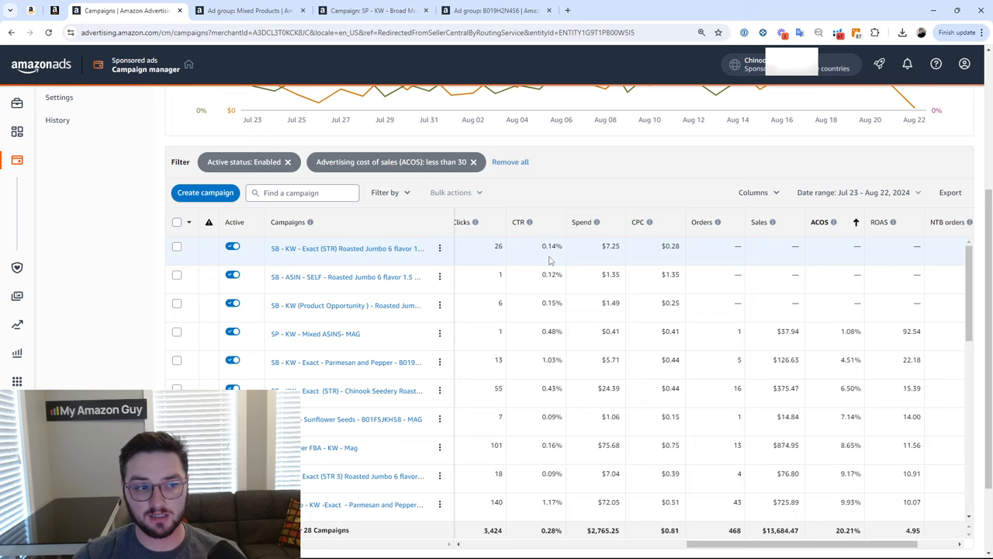
mouse_move(665, 257)
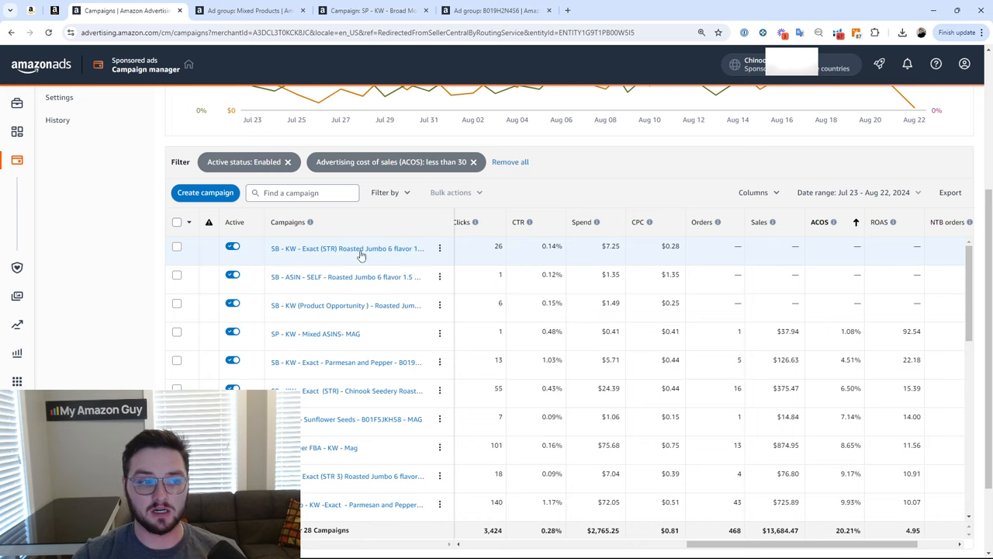
mouse_move(360, 255)
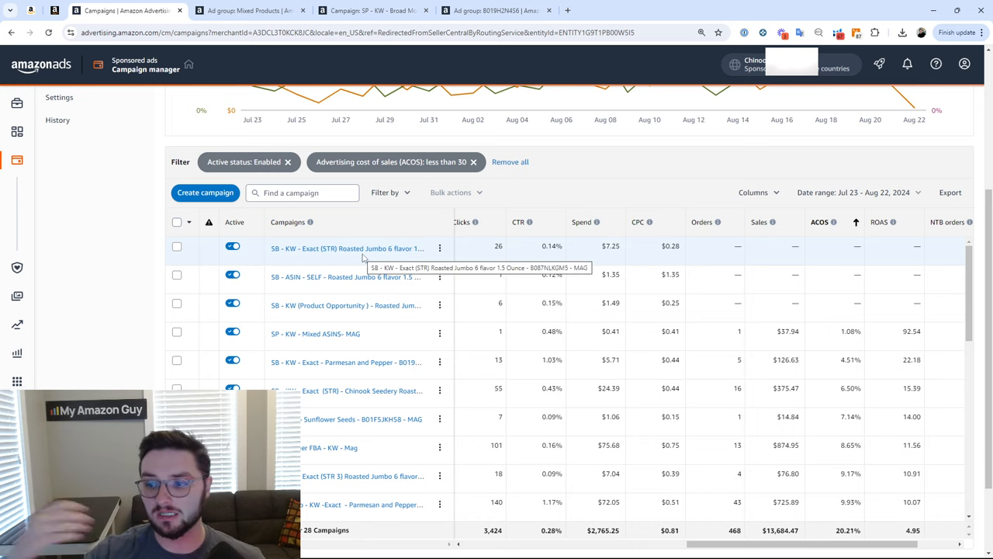